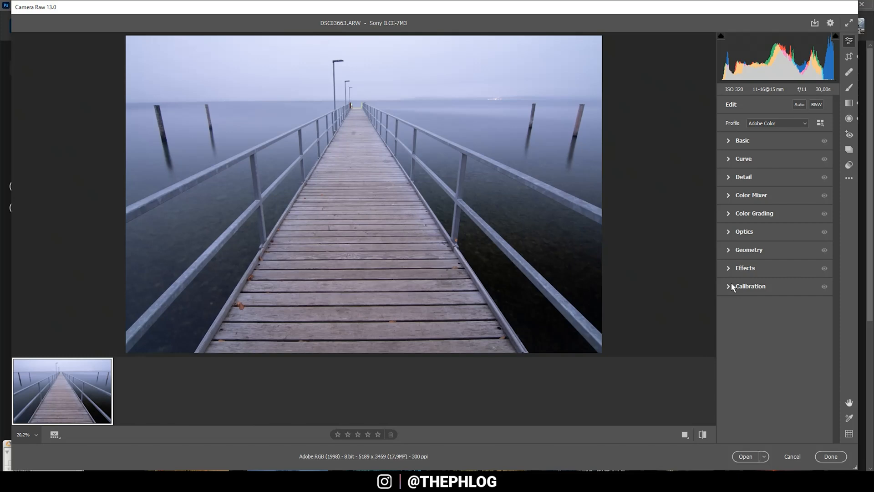
mouse_move(675, 148)
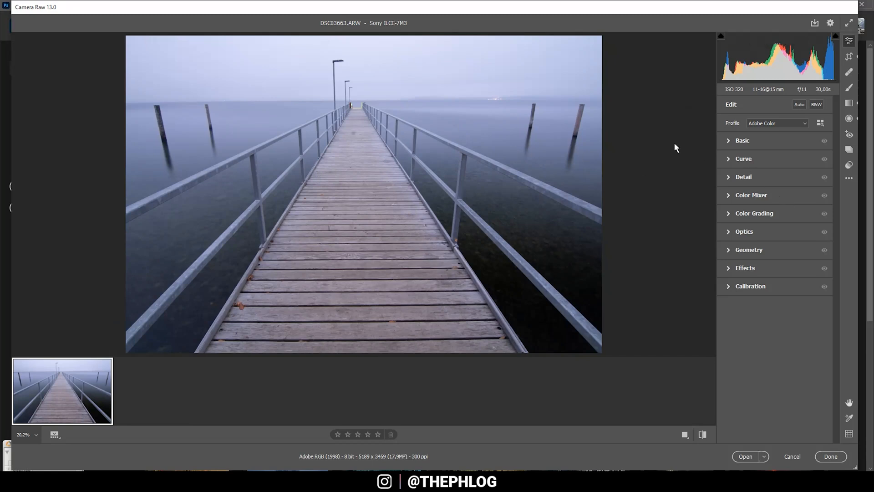
mouse_move(213, 110)
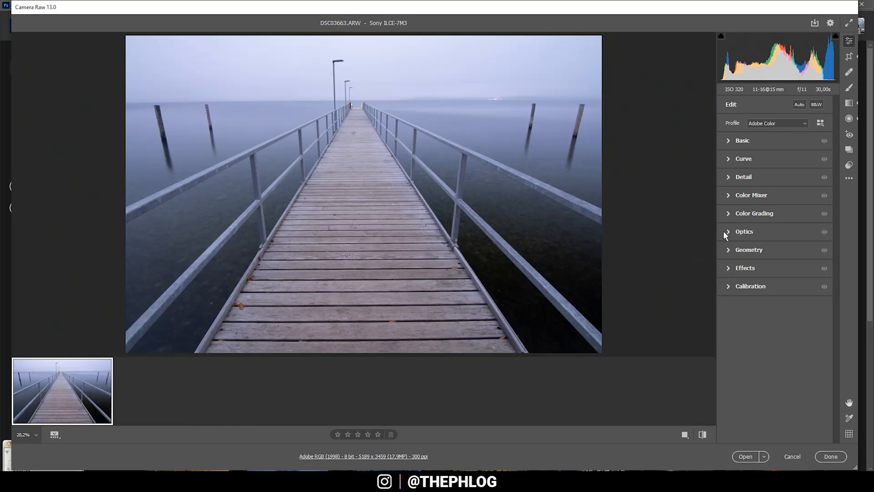
Step: Turn on Remove chromatic aberration in the Optics settings
left_click(729, 231)
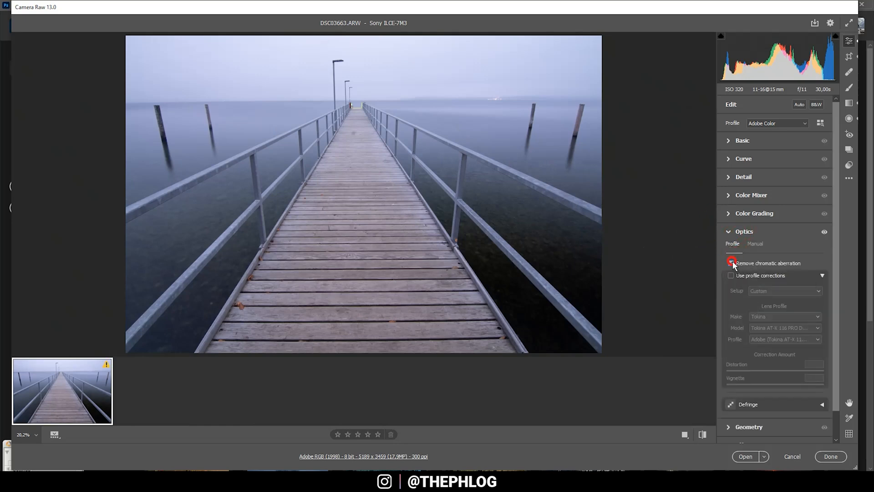
left_click(744, 231)
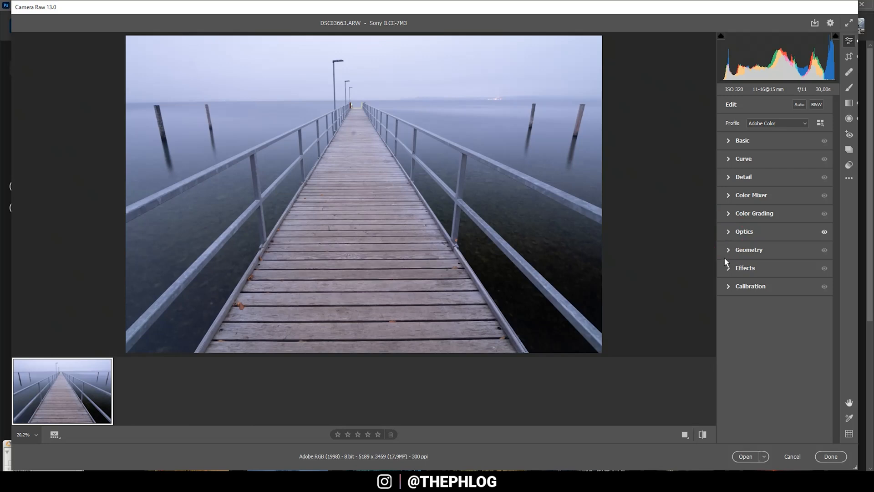
Step: Correct the vertical perspective to +64 in Geometry so railings and lamp posts stand straight
left_click(749, 250)
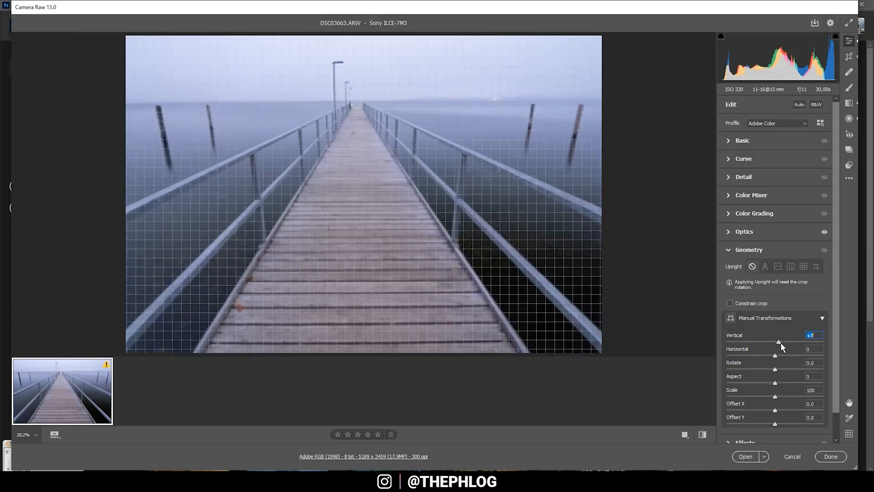
left_click_drag(780, 341, 791, 342)
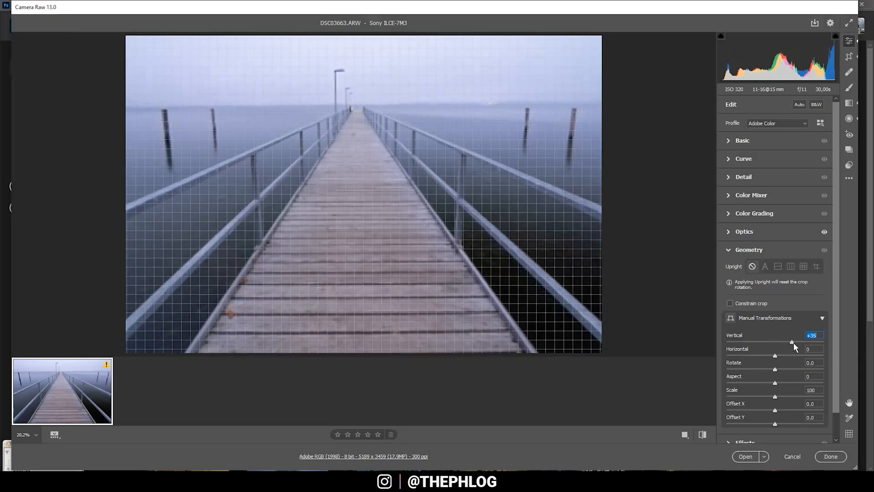
left_click_drag(790, 341, 803, 341)
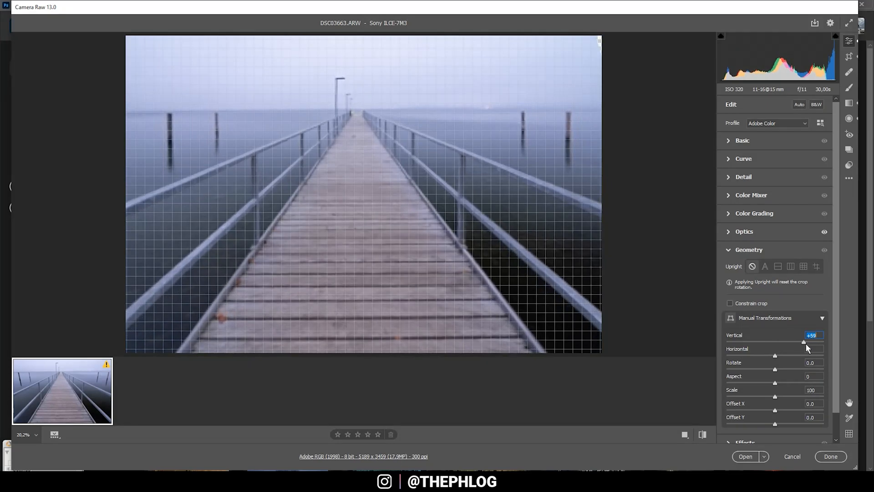
left_click_drag(803, 340, 806, 341)
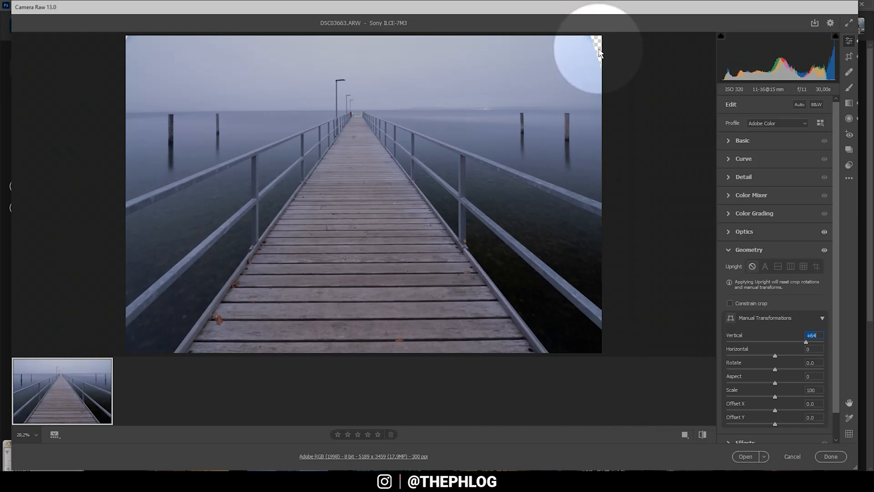
left_click(849, 55)
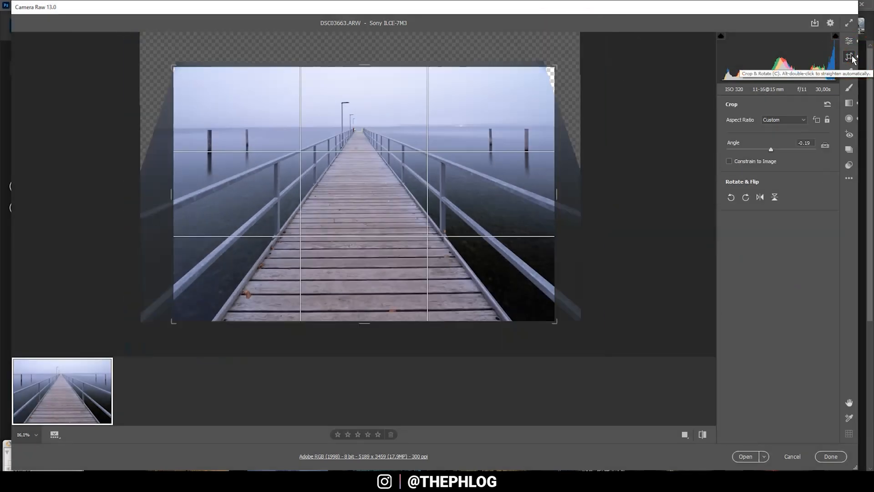
mouse_move(162, 193)
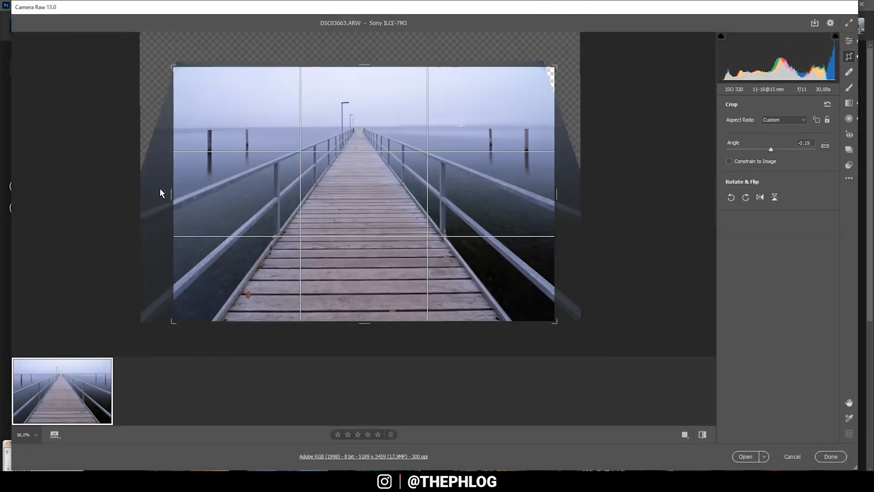
mouse_move(209, 117)
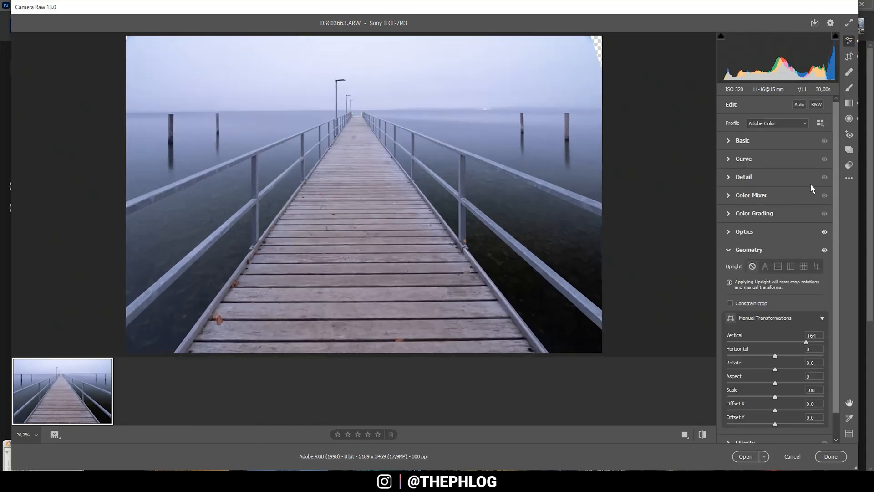
Step: Convert the photo to black and white and set the temperature to 6500
left_click(743, 140)
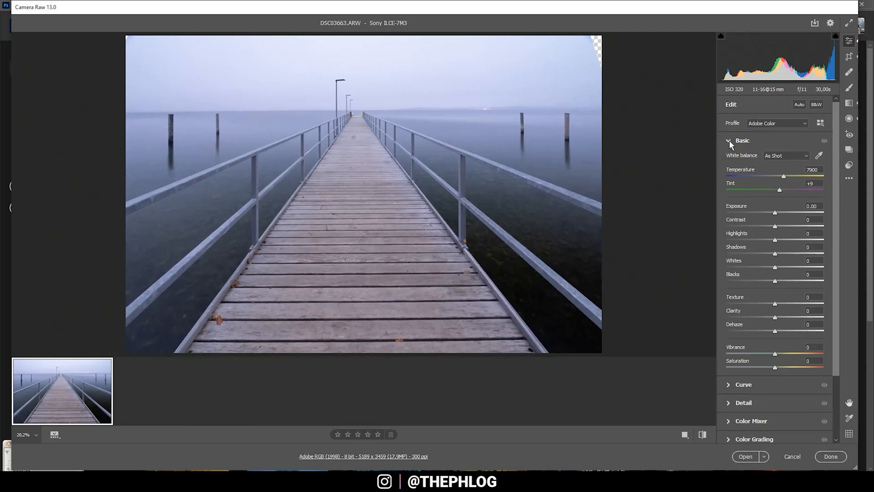
mouse_move(768, 124)
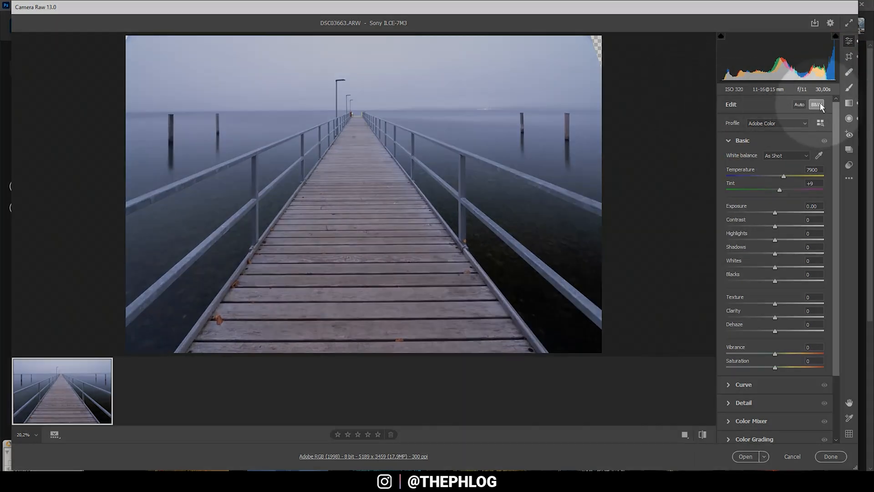
left_click(816, 104)
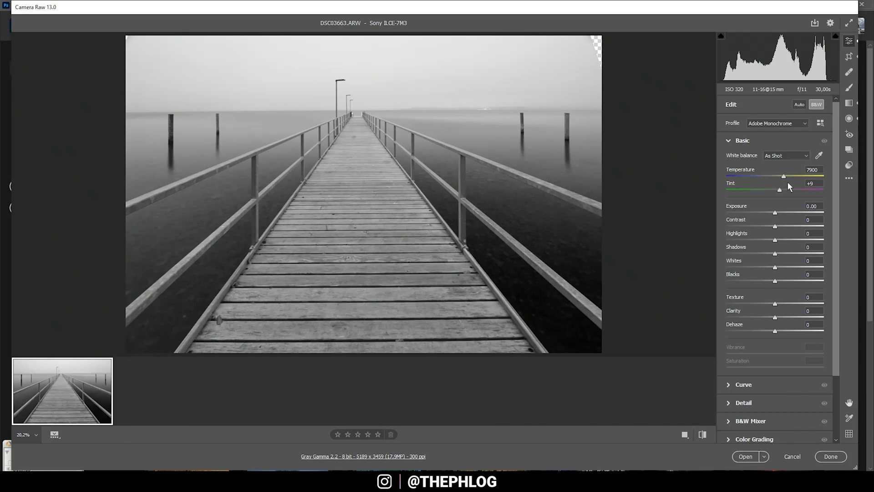
mouse_move(650, 155)
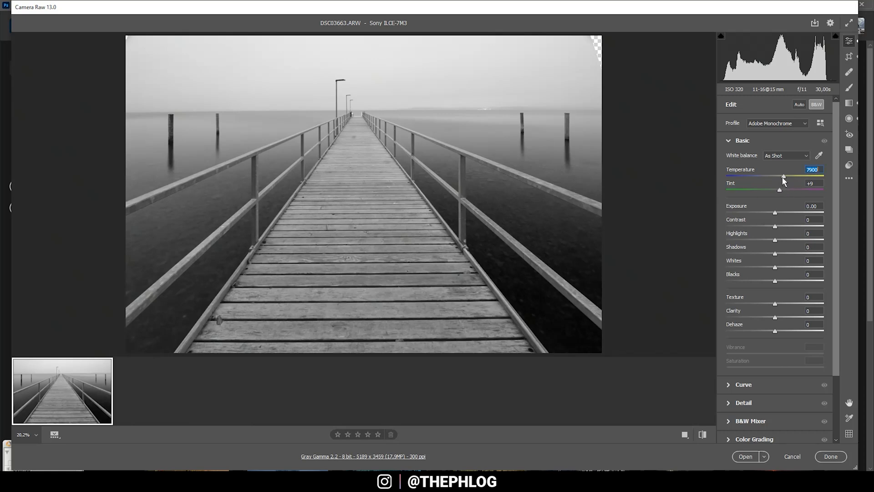
left_click_drag(784, 176, 762, 177)
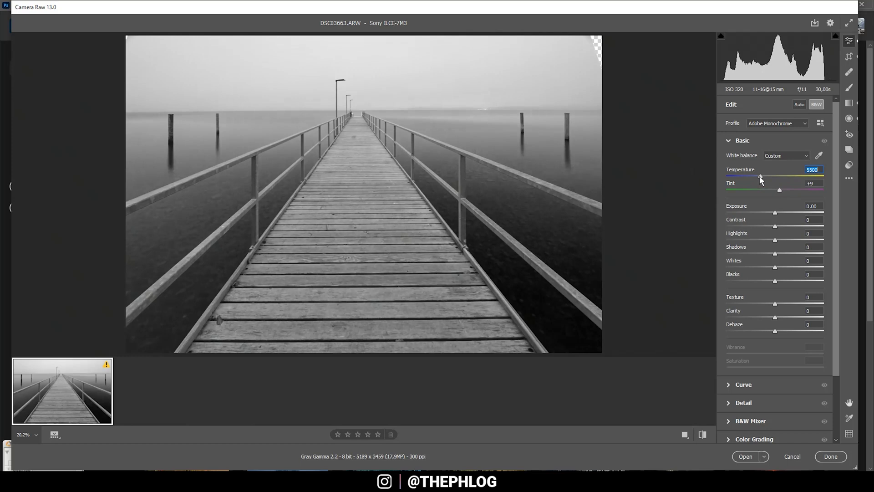
left_click_drag(759, 177, 764, 177)
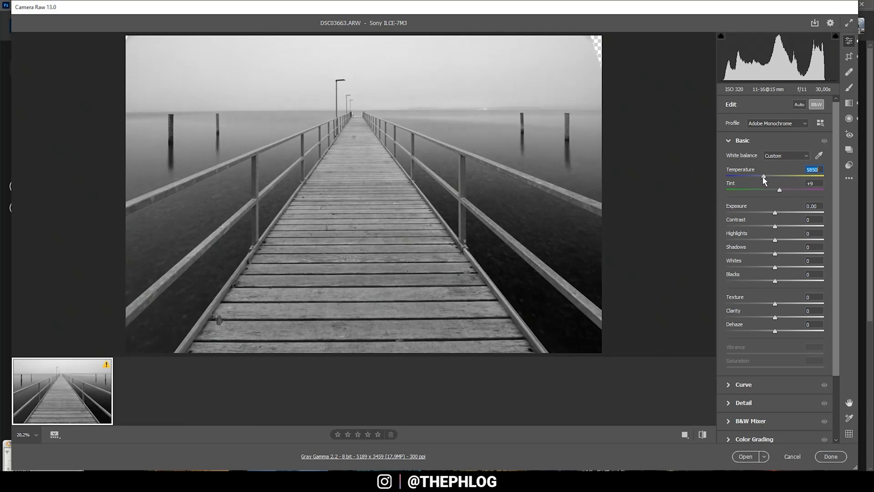
left_click_drag(763, 176, 769, 177)
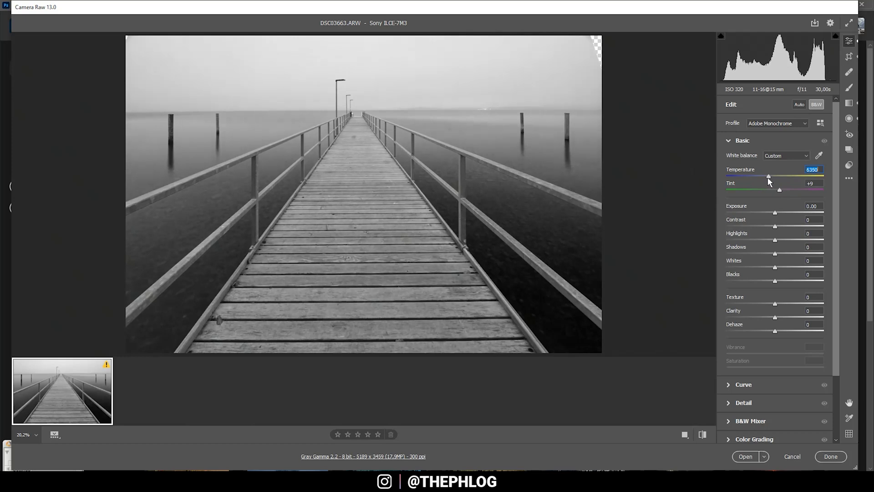
left_click_drag(769, 175, 771, 176)
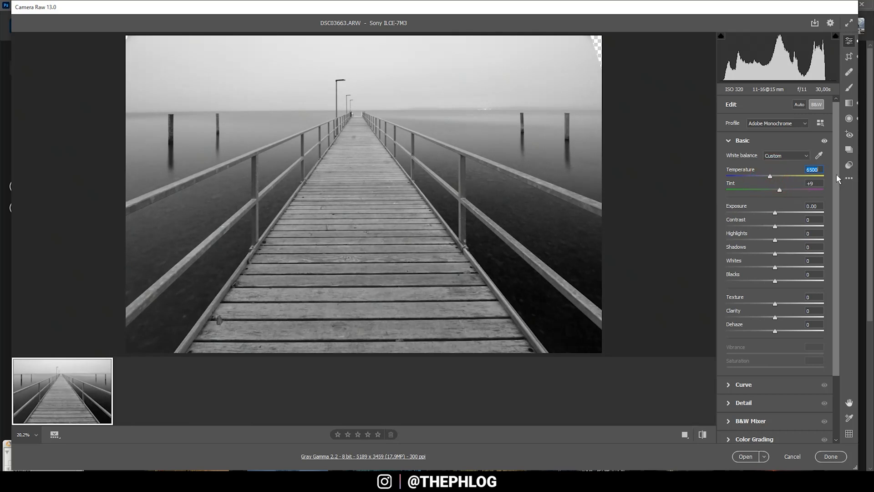
mouse_move(264, 128)
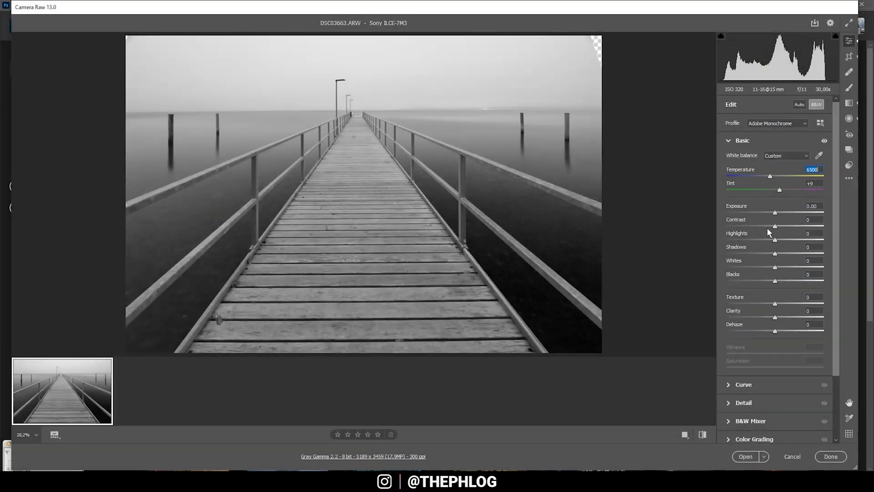
Step: Raise Contrast to +75 and Whites to +26
left_click_drag(774, 225, 791, 225)
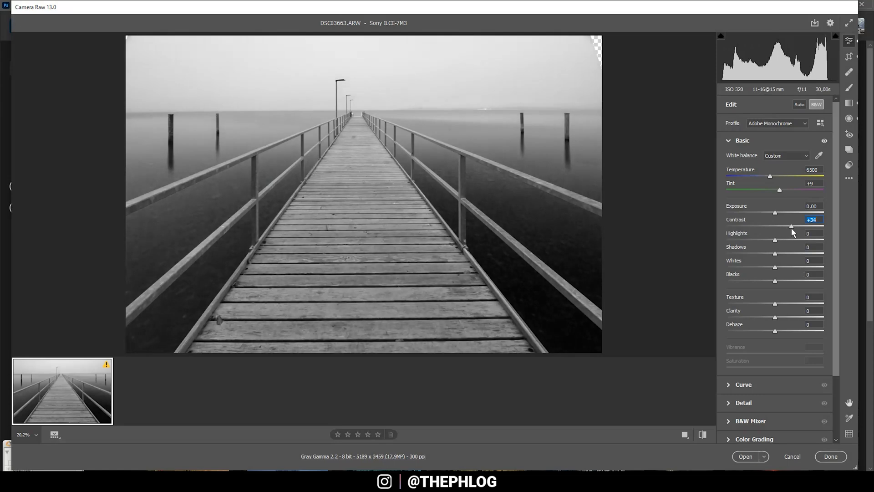
left_click_drag(791, 226, 806, 226)
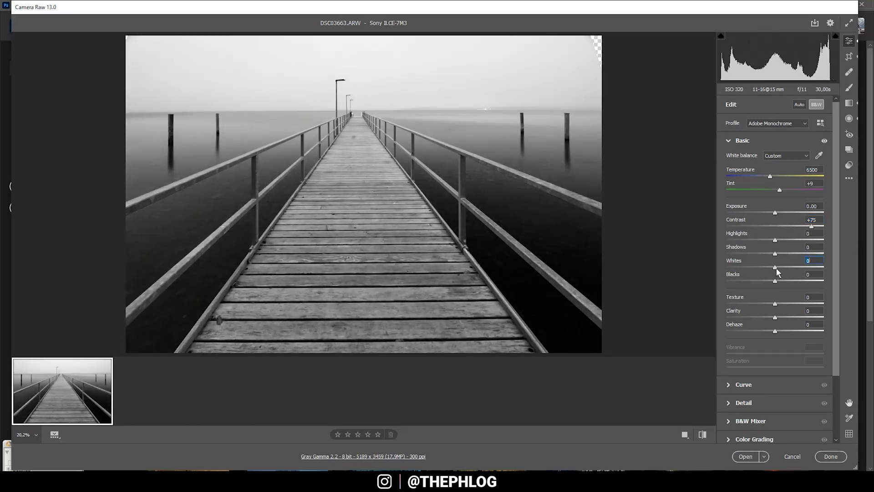
left_click_drag(774, 267, 791, 267)
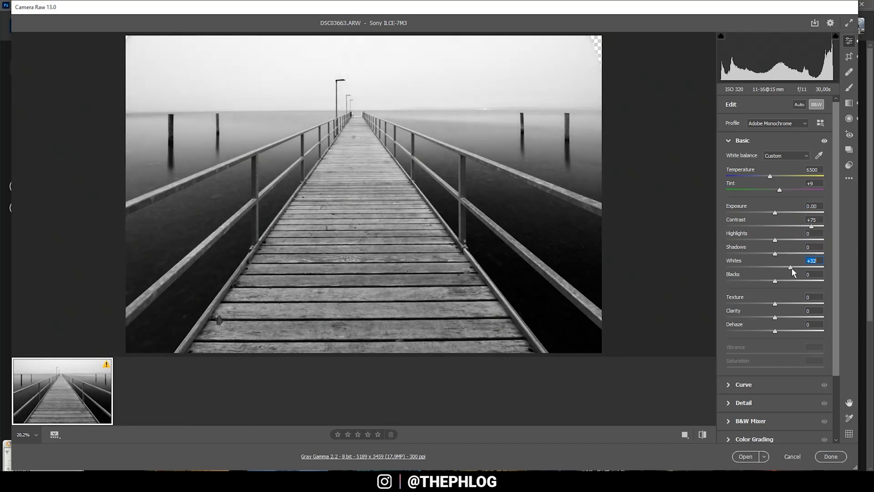
left_click_drag(791, 267, 786, 268)
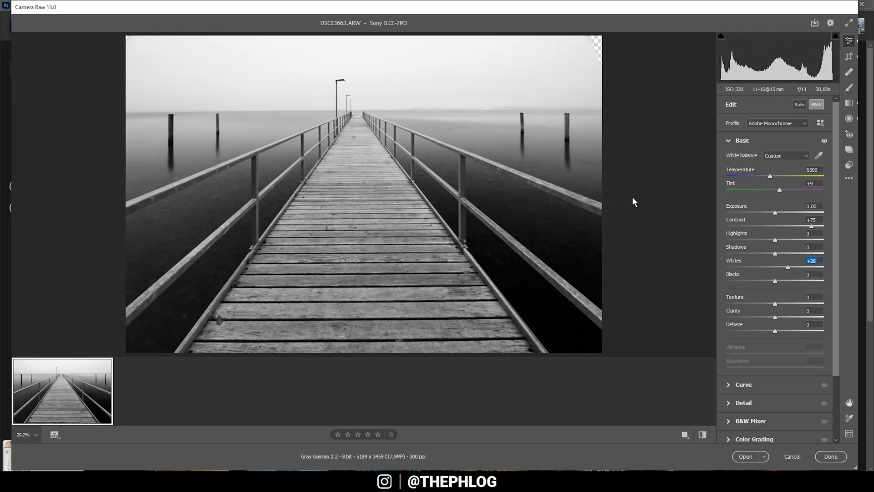
mouse_move(640, 223)
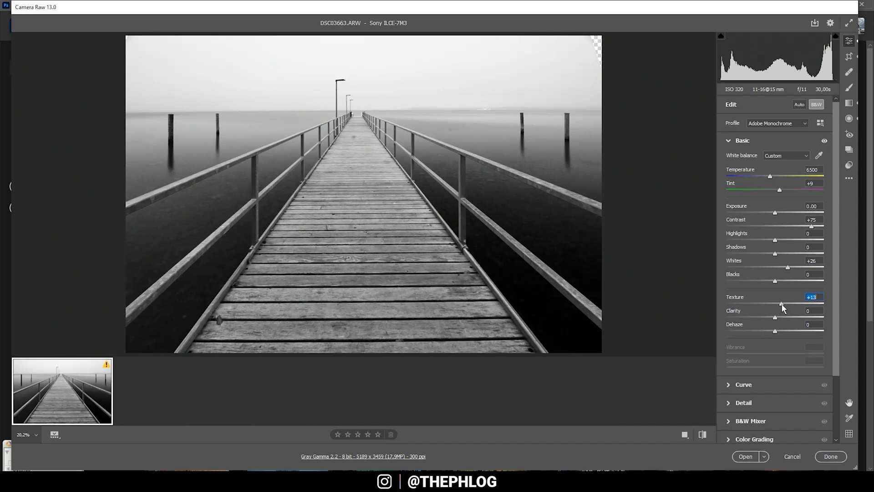
Step: Set Texture to +7 and Clarity to +31 for crisper detail
left_click_drag(782, 304, 778, 304)
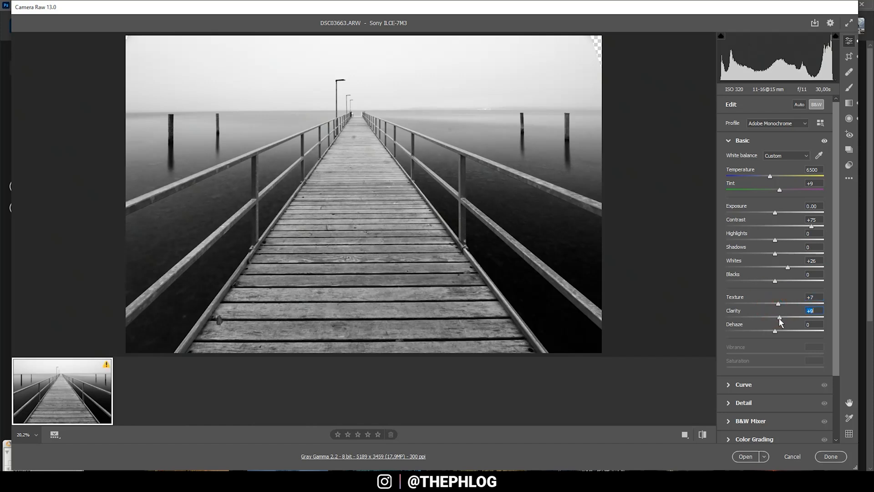
left_click_drag(786, 319, 782, 318)
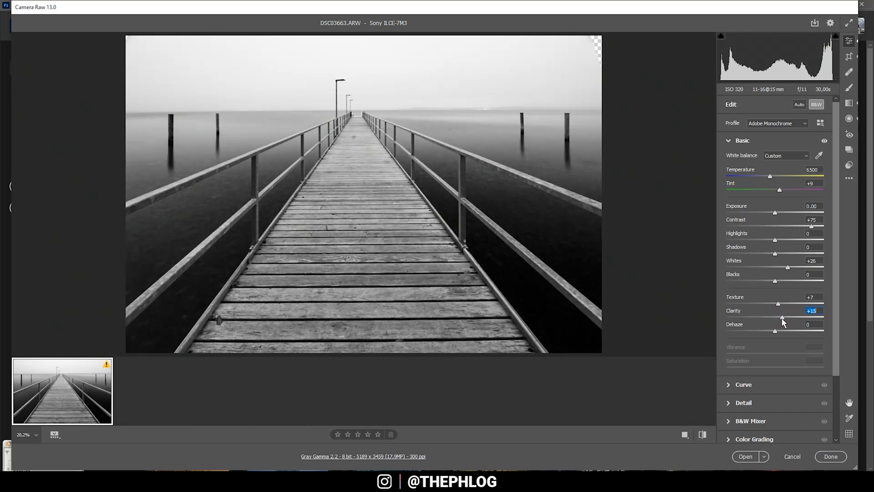
left_click_drag(782, 317, 789, 318)
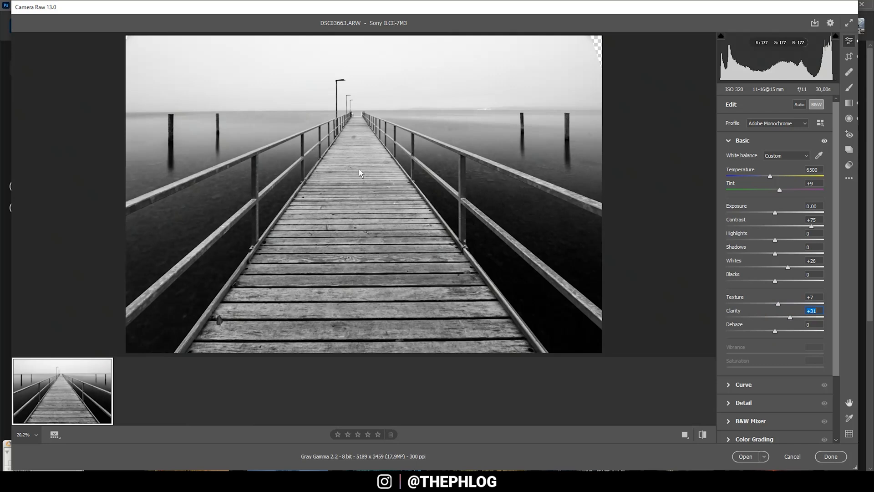
mouse_move(852, 110)
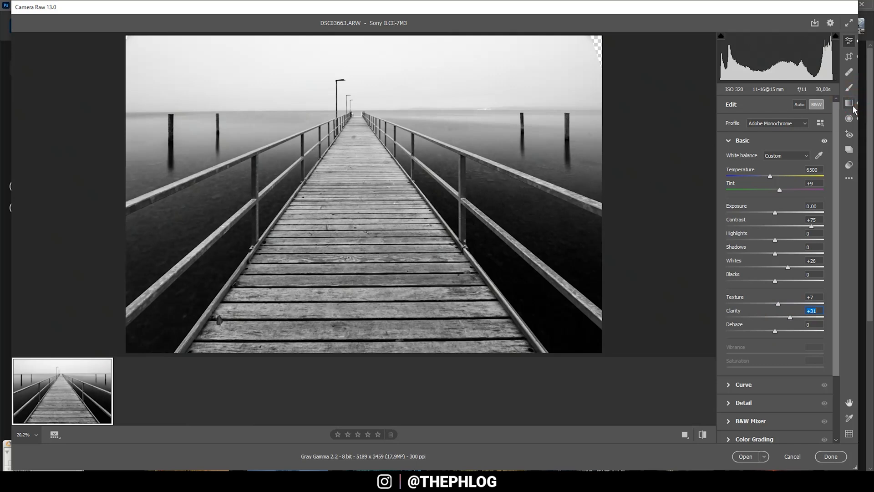
Step: Add a graduated adjustment over the sky and darken it to exposure -1.70
left_click(849, 102)
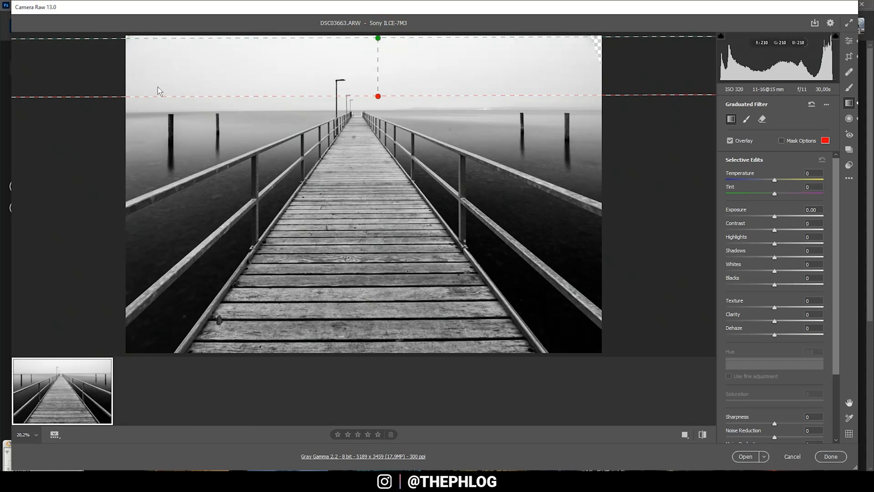
mouse_move(819, 177)
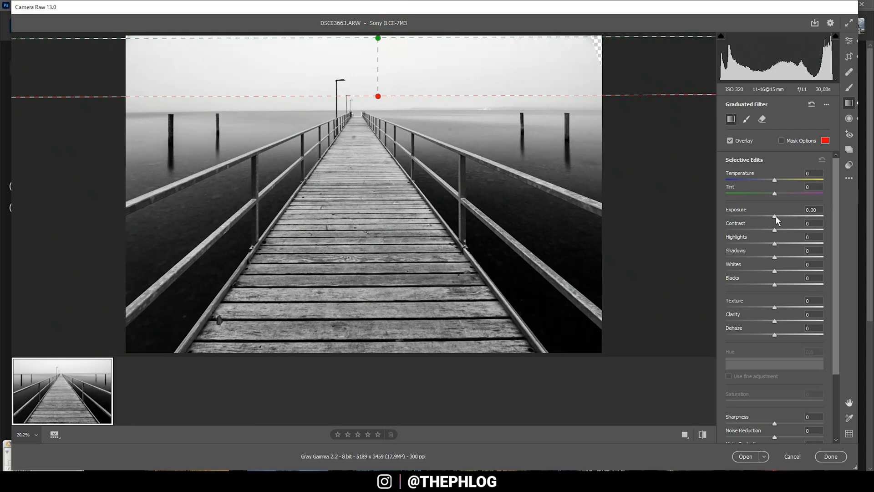
left_click_drag(775, 215, 763, 216)
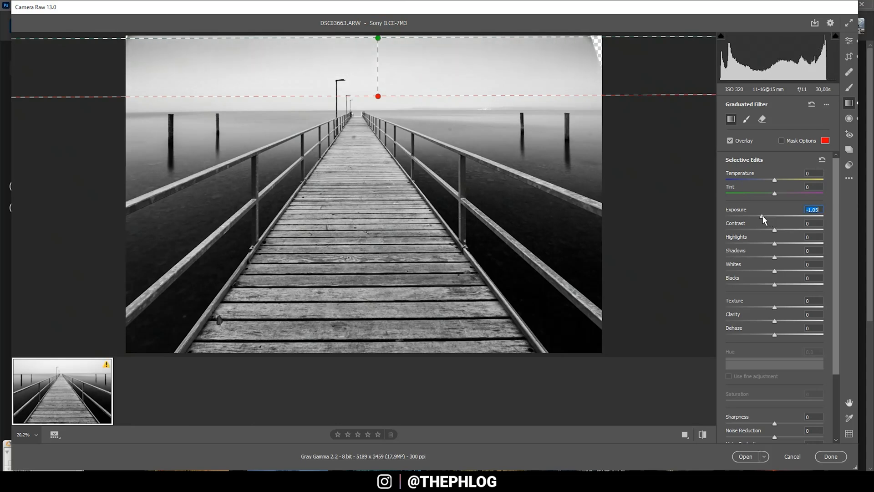
left_click_drag(763, 216, 755, 217)
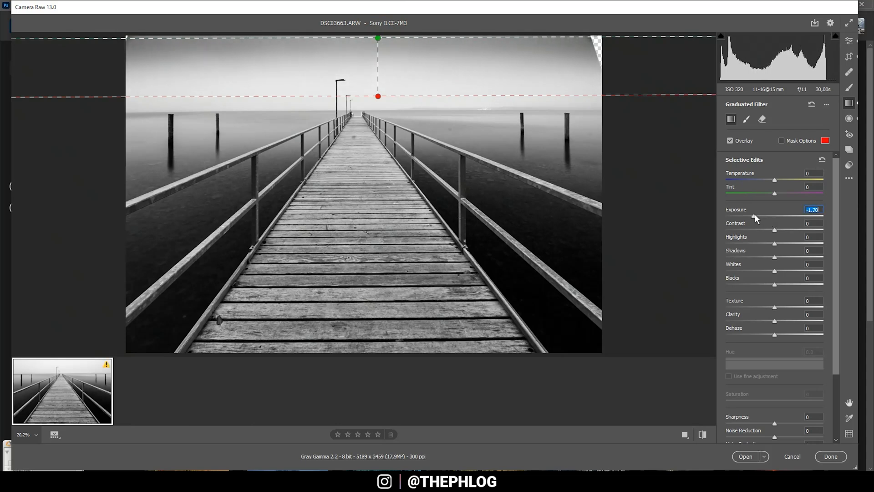
left_click_drag(756, 216, 758, 216)
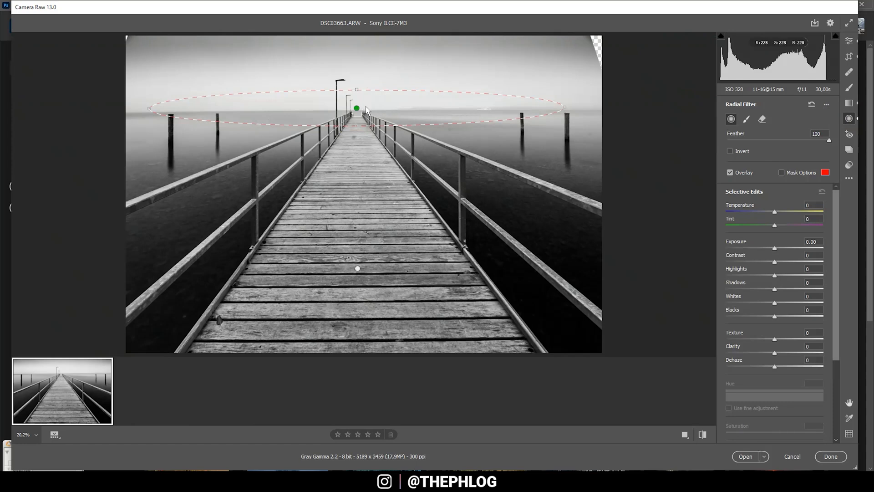
mouse_move(286, 92)
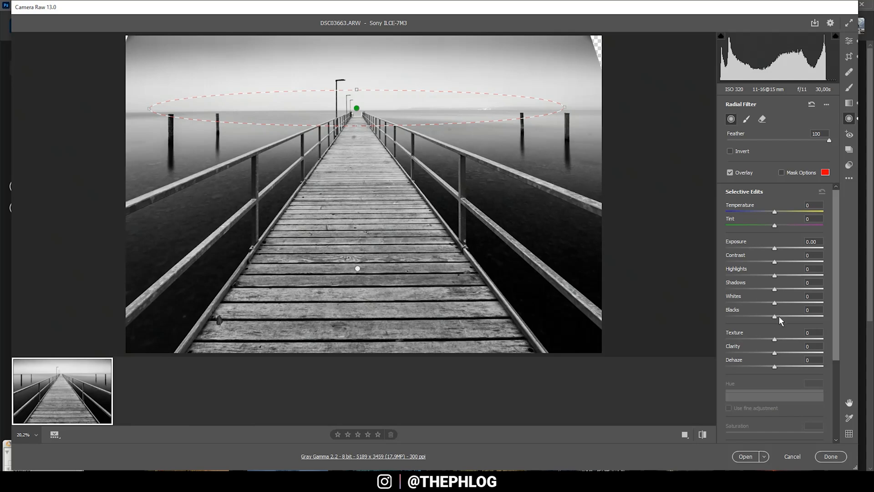
Step: In the horizon ellipse set Blacks +100, Whites +34 and Dehaze -16 for a glow
left_click_drag(774, 316, 777, 317)
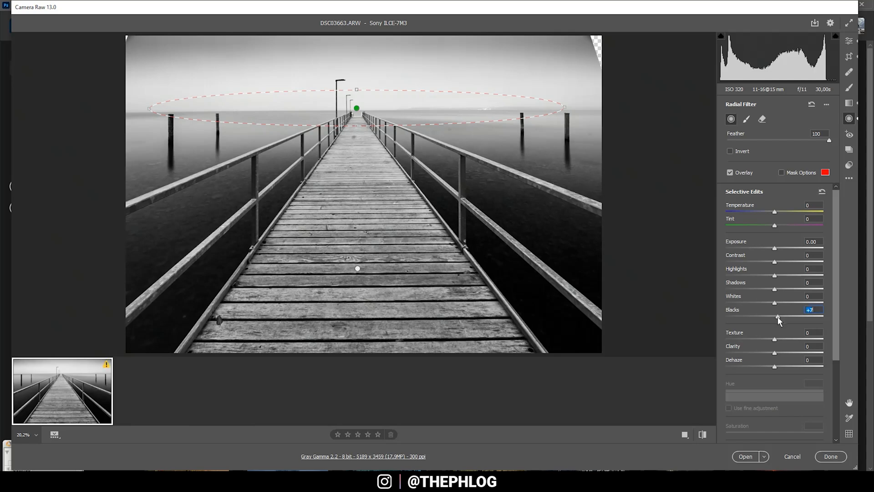
left_click_drag(779, 317, 838, 316)
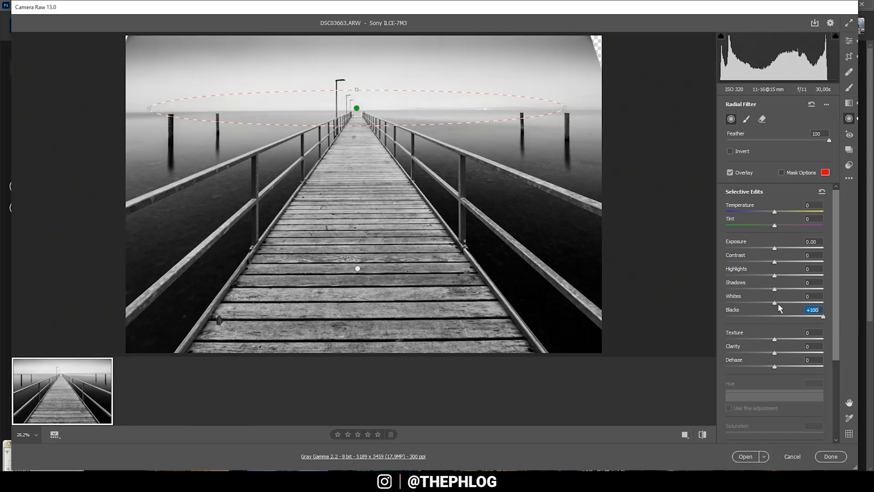
left_click_drag(774, 302, 785, 302)
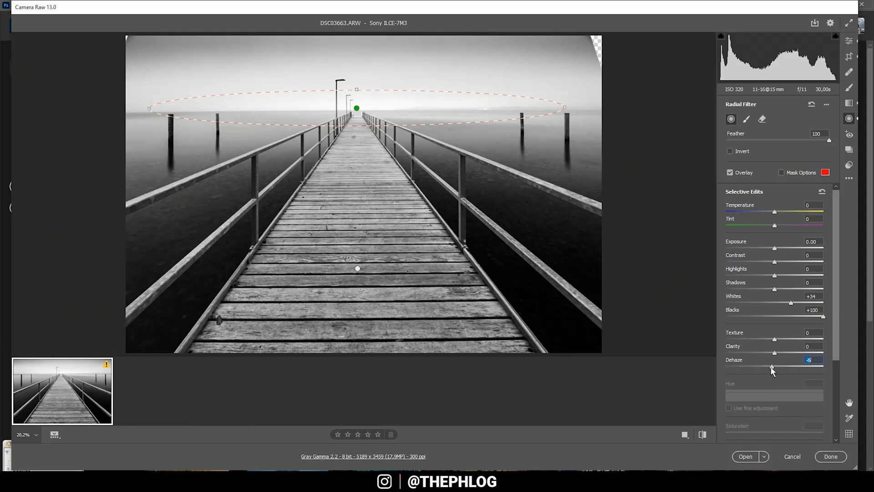
left_click_drag(772, 369, 765, 369)
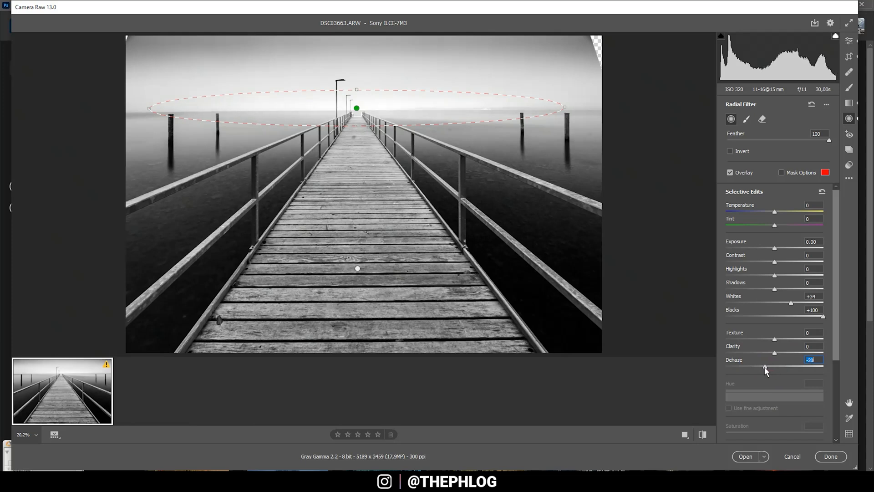
left_click_drag(765, 367, 767, 367)
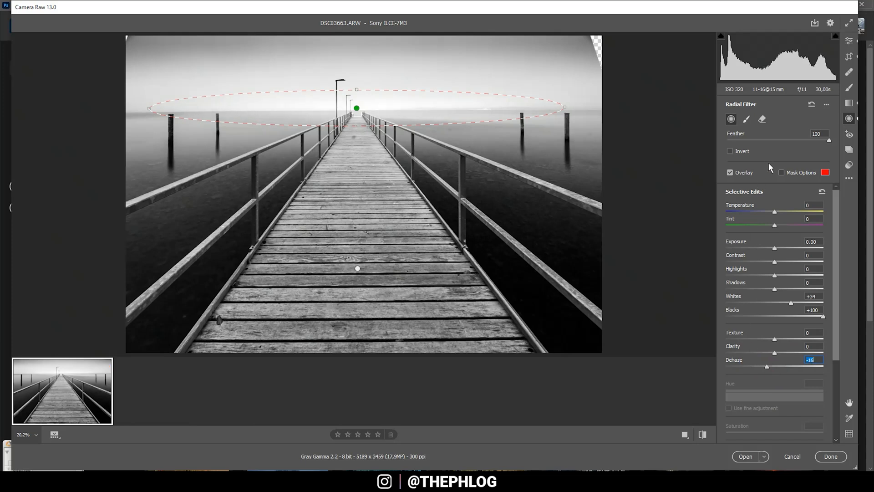
mouse_move(350, 284)
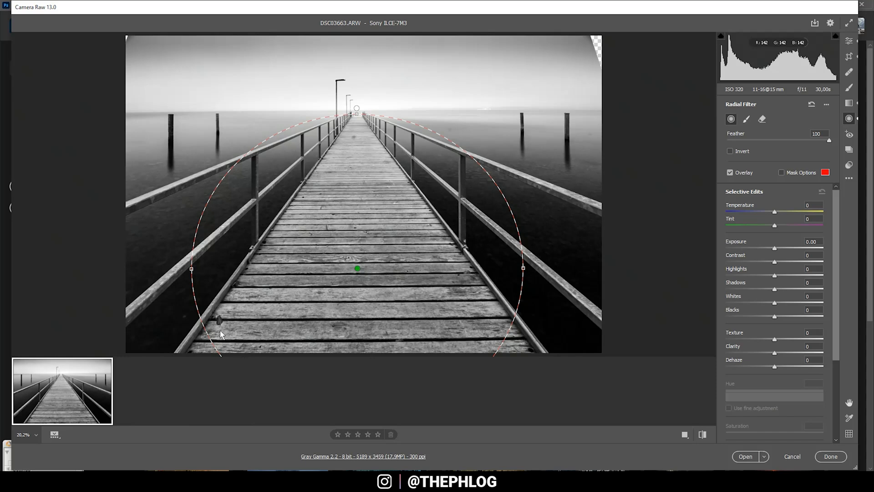
mouse_move(764, 304)
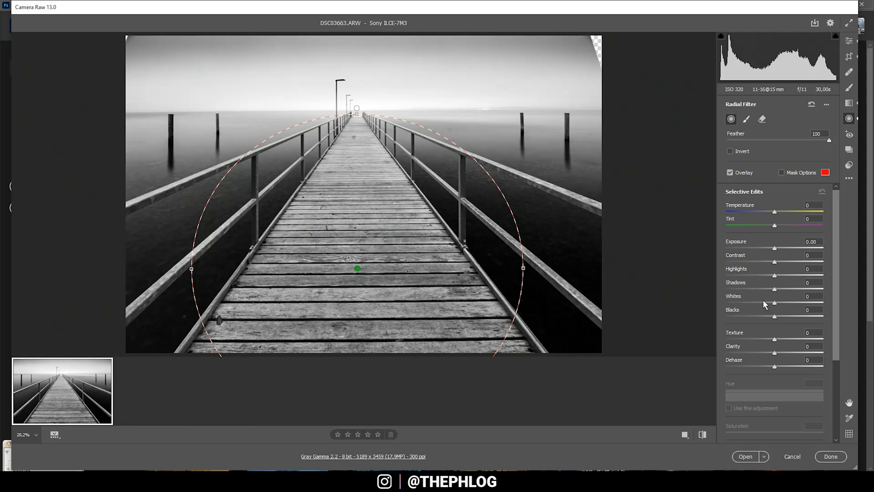
Step: Give the boardwalk circle Texture +18 and Clarity +40, then return to the main edit settings
left_click_drag(774, 339, 777, 339)
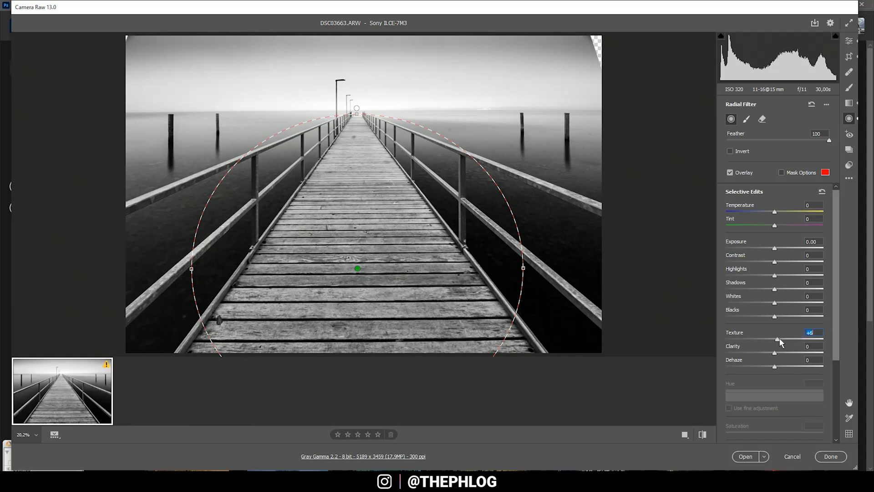
left_click_drag(777, 339, 783, 339)
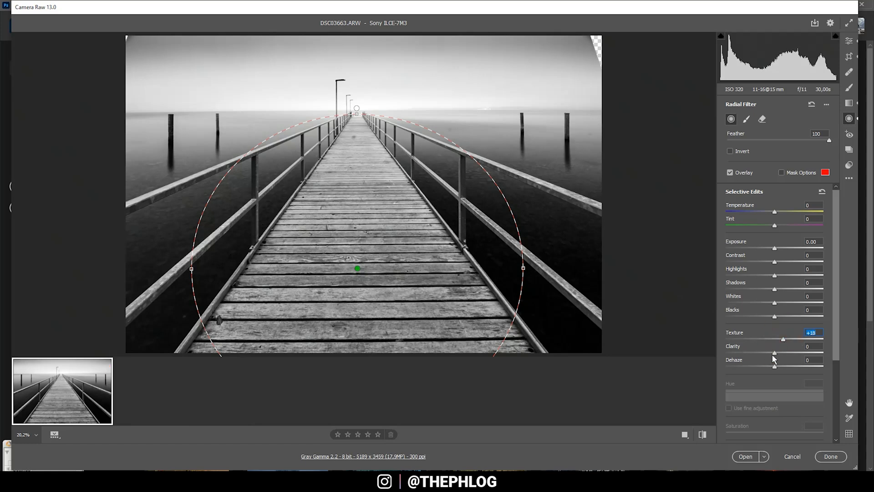
left_click_drag(774, 353, 791, 353)
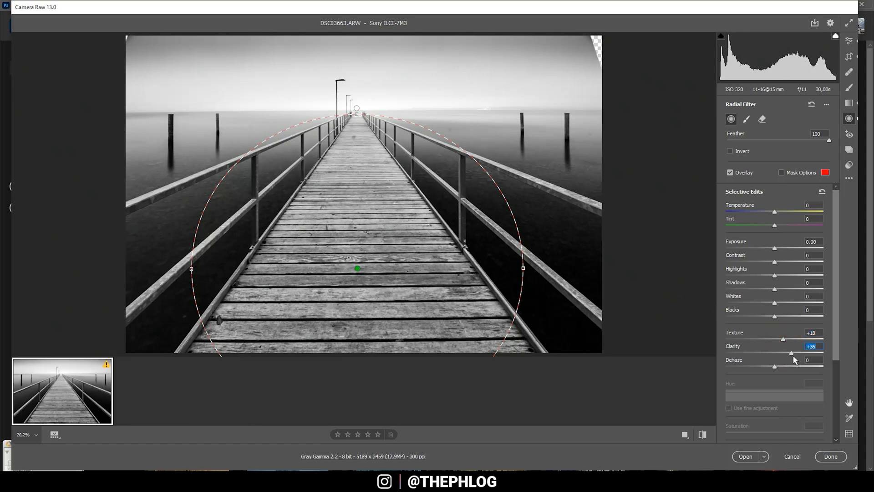
left_click_drag(790, 353, 796, 352)
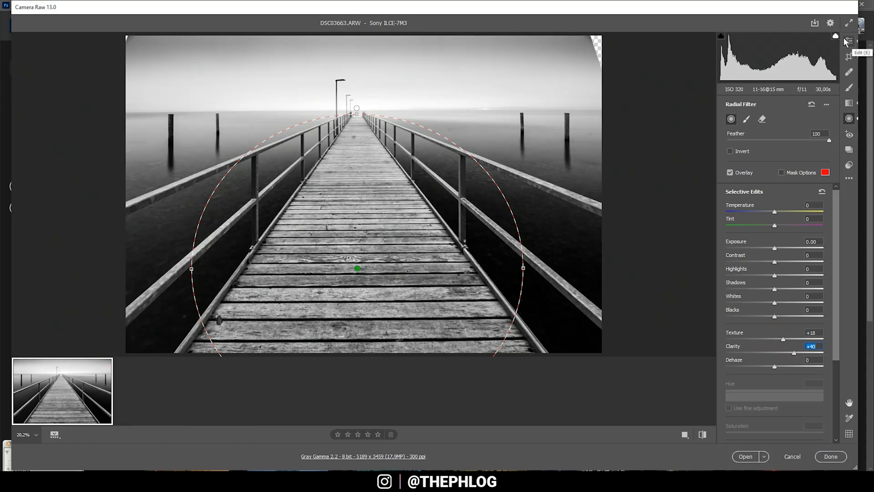
left_click(848, 39)
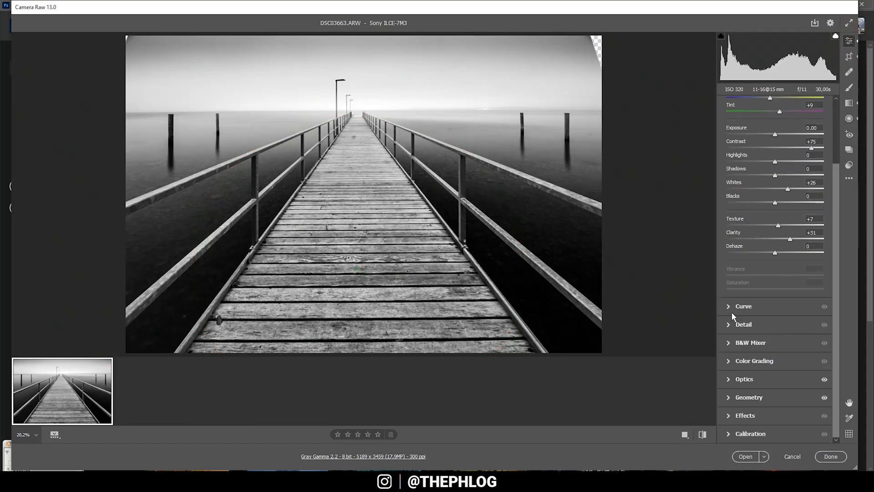
Step: Shape a contrast point curve: pull shadows down, lift the black point to 5 and raise a highlight point
left_click(744, 306)
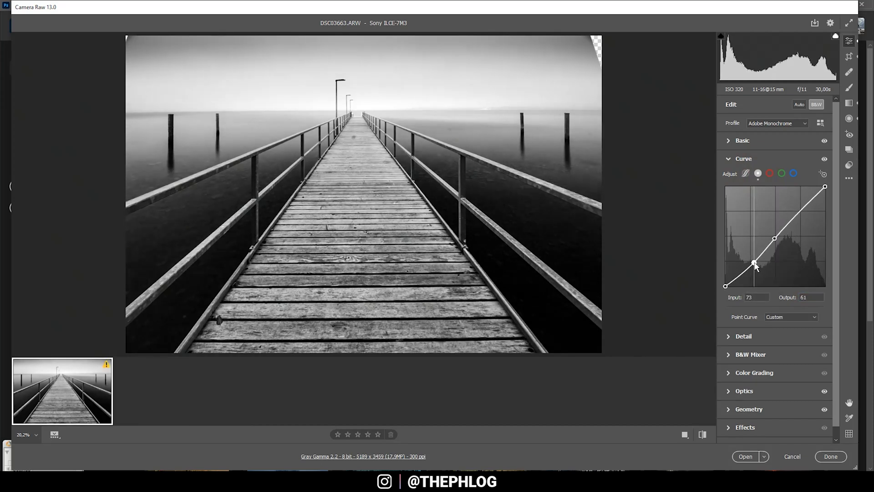
left_click_drag(754, 263, 726, 285)
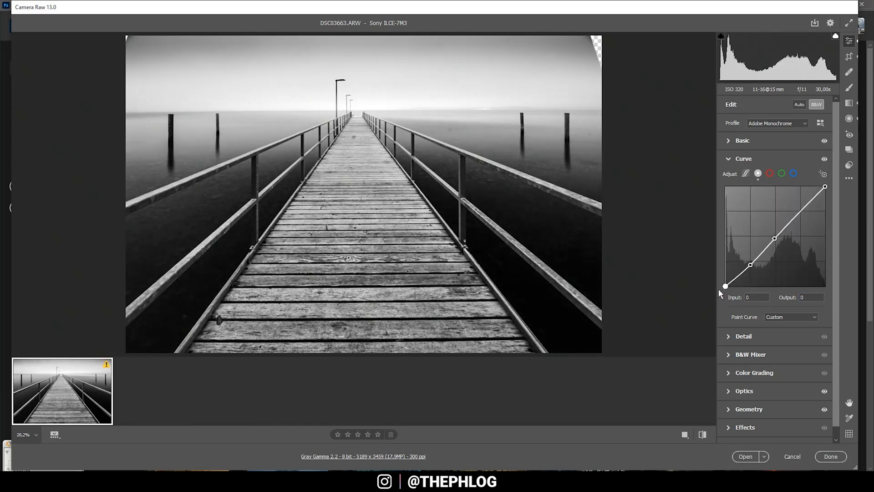
left_click_drag(725, 285, 726, 282)
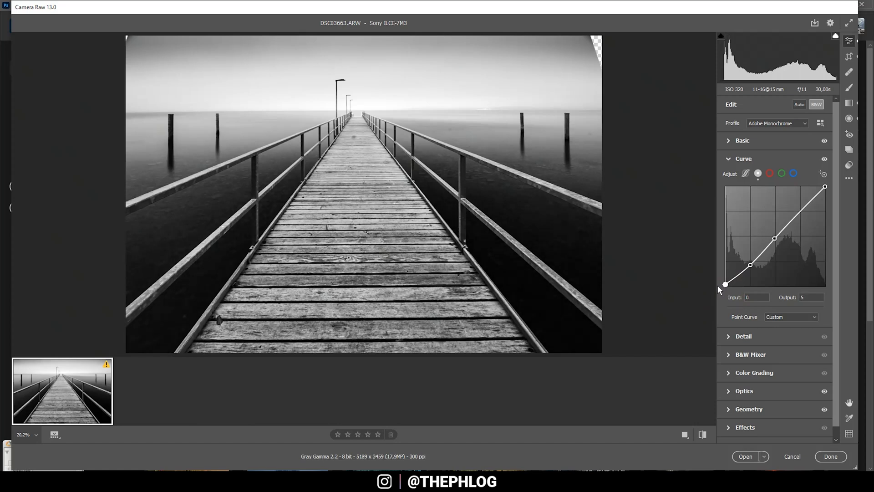
left_click_drag(725, 284, 725, 282)
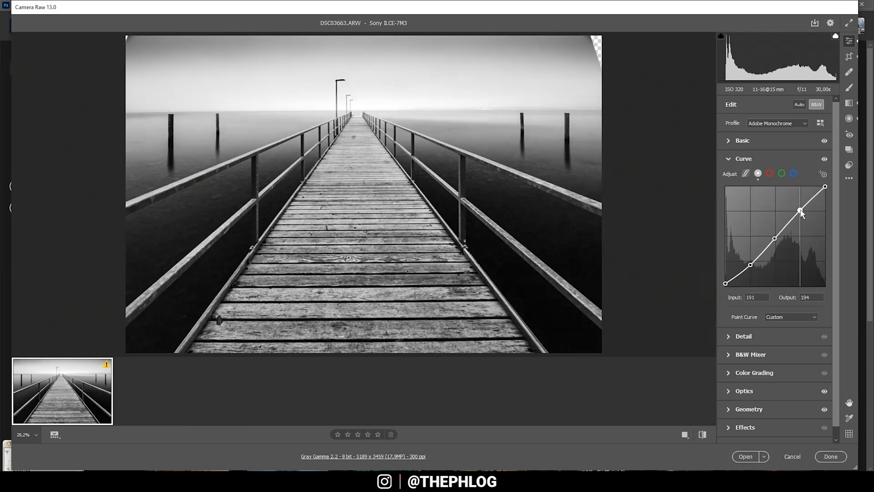
left_click_drag(801, 210, 800, 210)
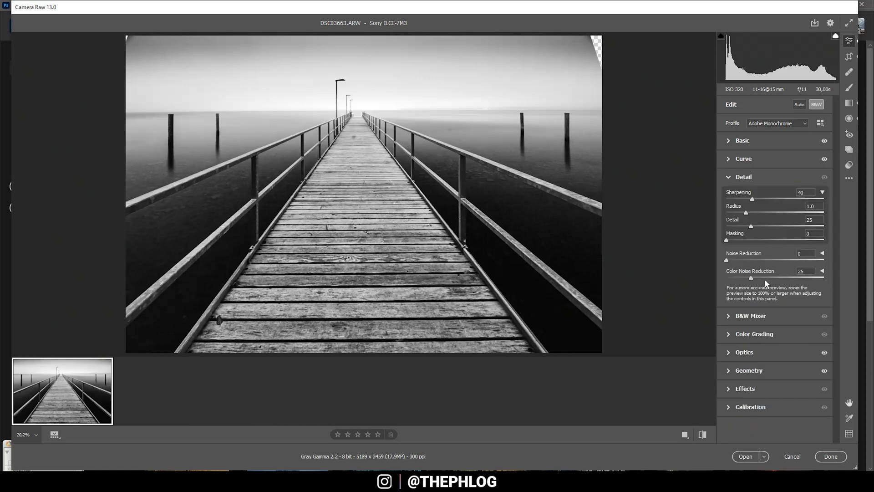
Step: Tint the shadows a faint cool blue in Color Grading, hue 215 and saturation 7
left_click_drag(753, 199, 779, 200)
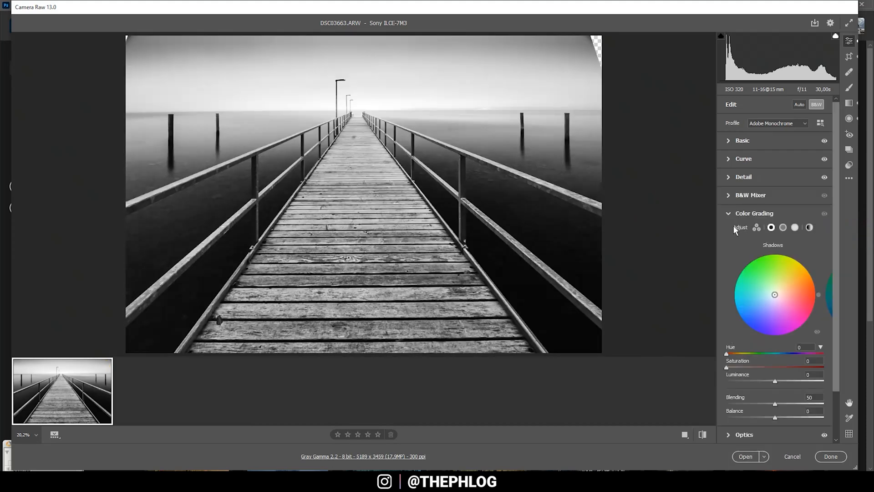
left_click(772, 227)
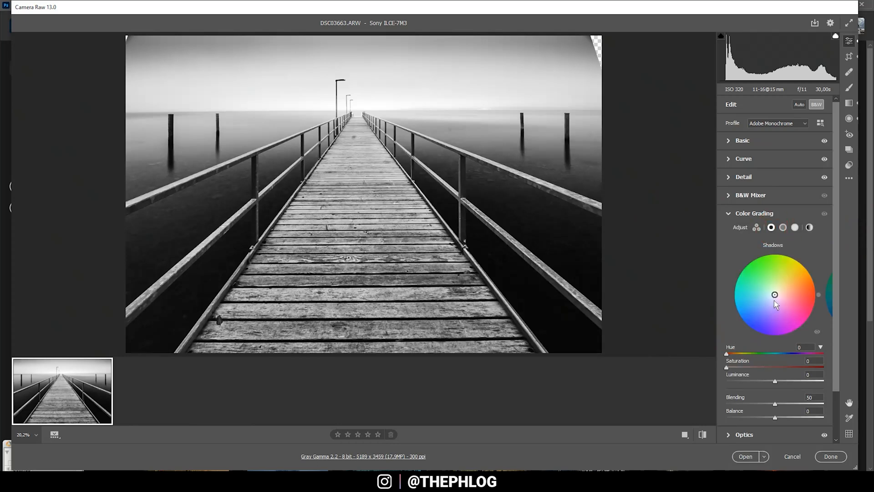
left_click_drag(774, 294, 771, 299)
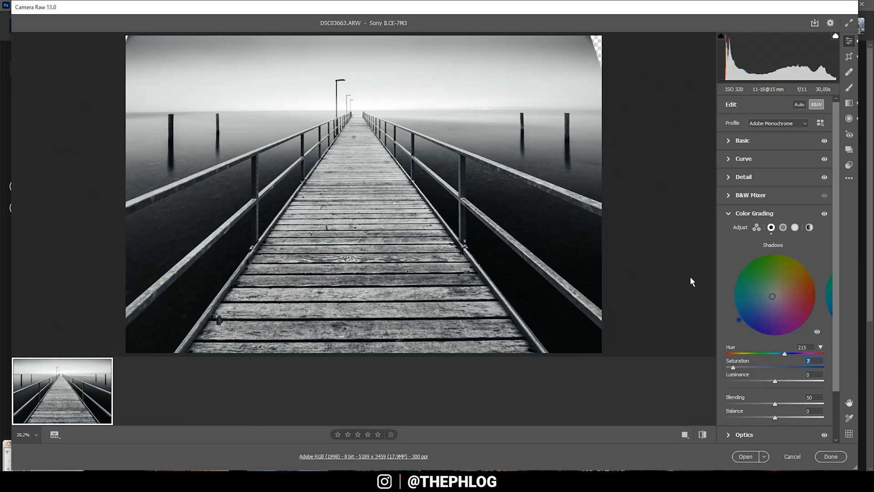
scroll("down", 3)
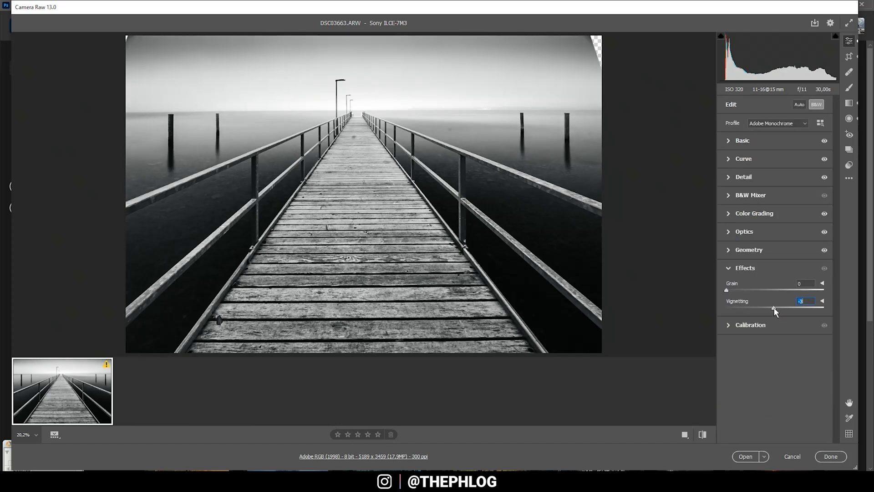
Step: Apply a -5 vignette and open the edited photo into Photoshop
left_click_drag(774, 309, 775, 308)
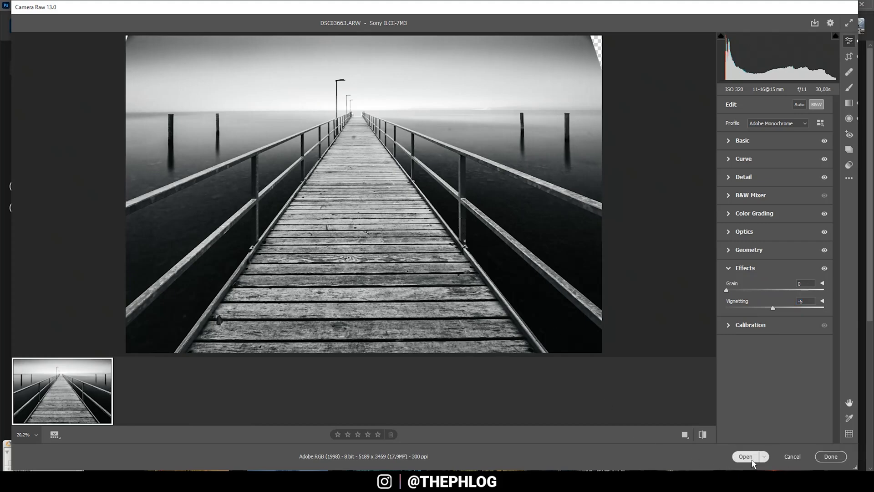
left_click(745, 456)
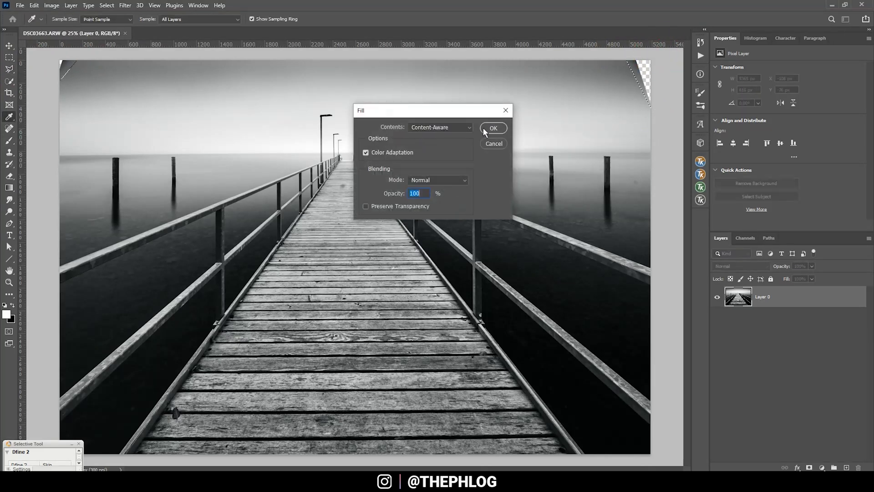
Step: Apply Content-Aware Fill to the empty top corners and deselect
left_click(493, 128)
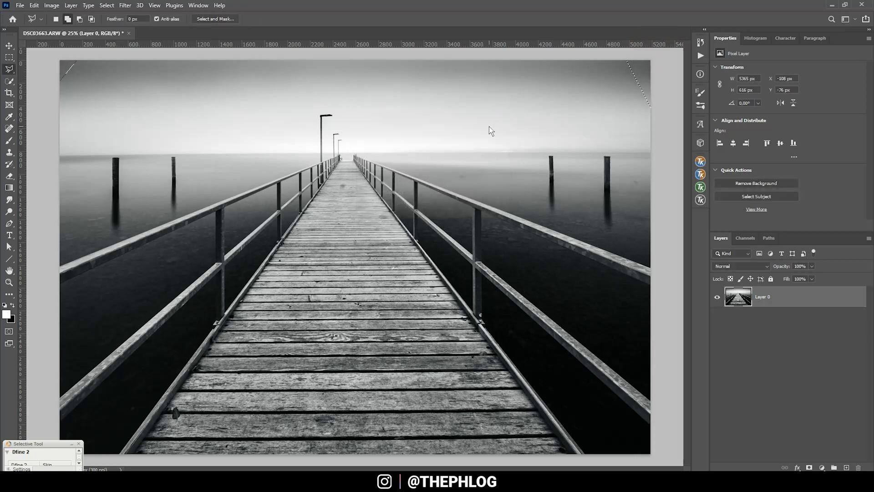
left_click(9, 128)
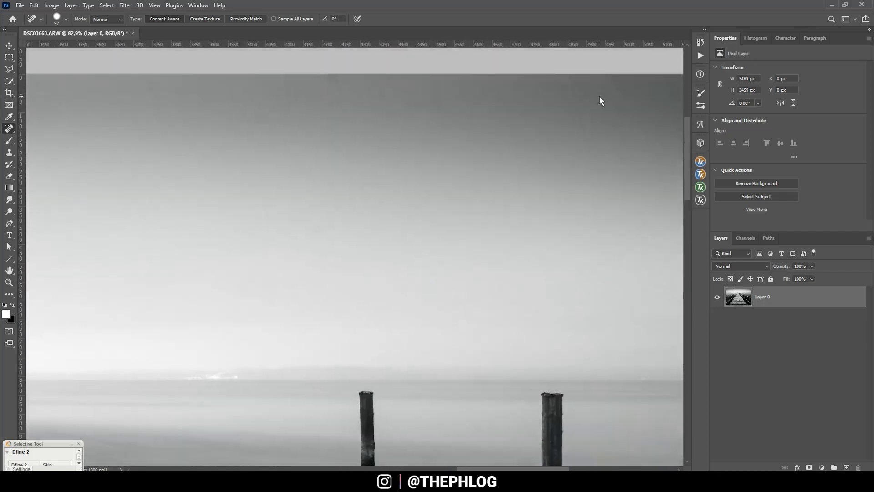
mouse_move(591, 133)
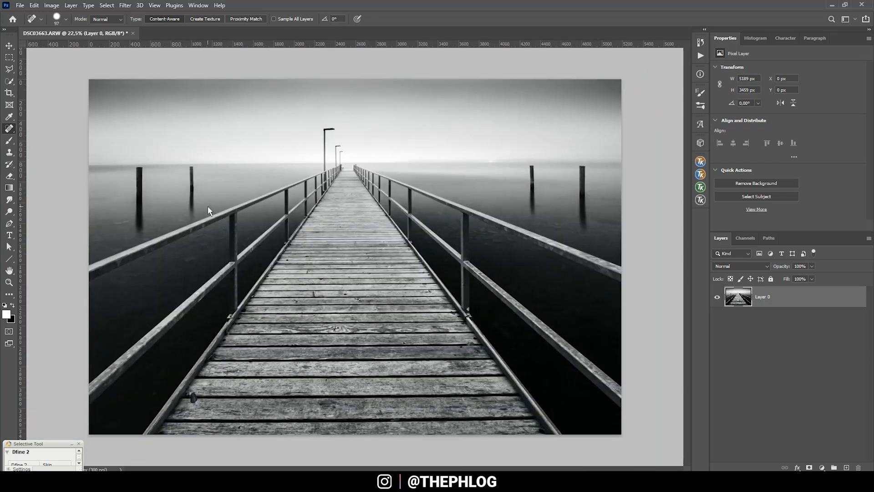
mouse_move(672, 351)
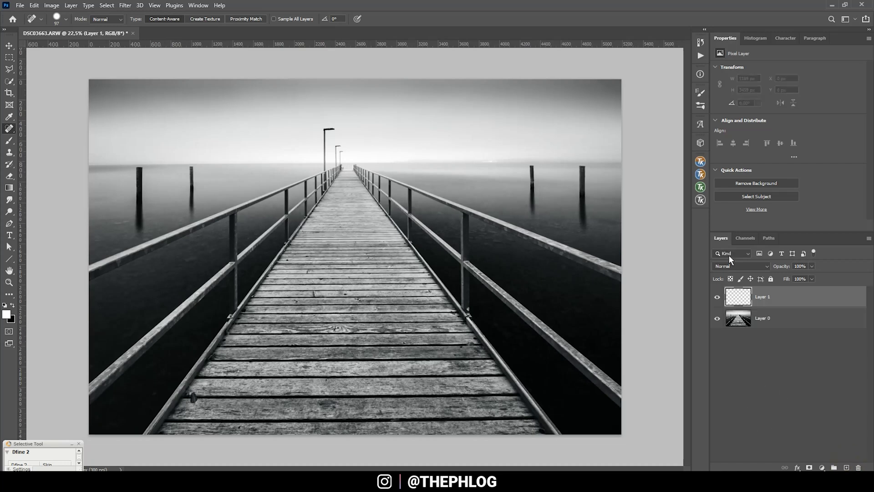
Step: Set Layer 1 to Soft Light and paint low-opacity white glow along the horizon
left_click(740, 266)
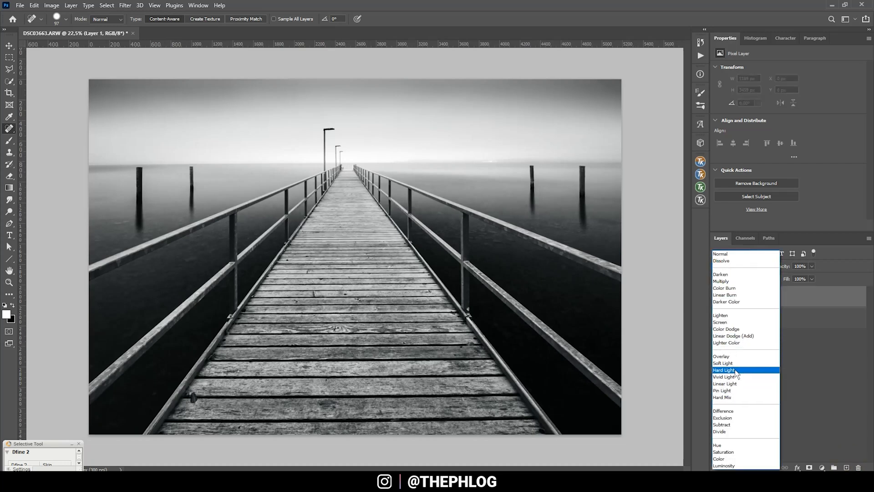
left_click(723, 363)
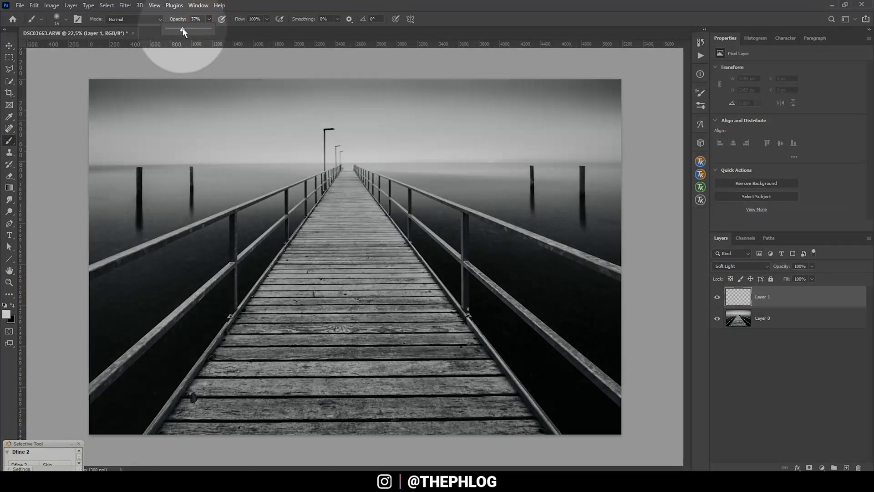
left_click_drag(184, 30, 178, 29)
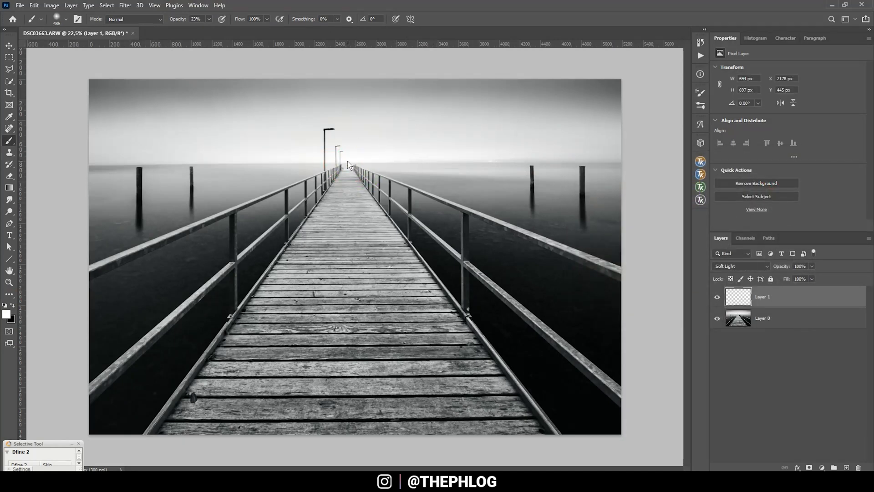
left_click(371, 157)
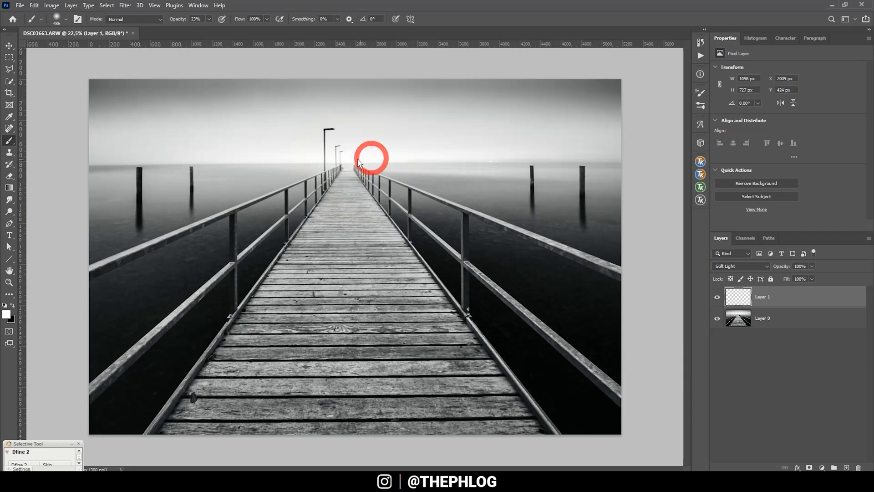
left_click(363, 168)
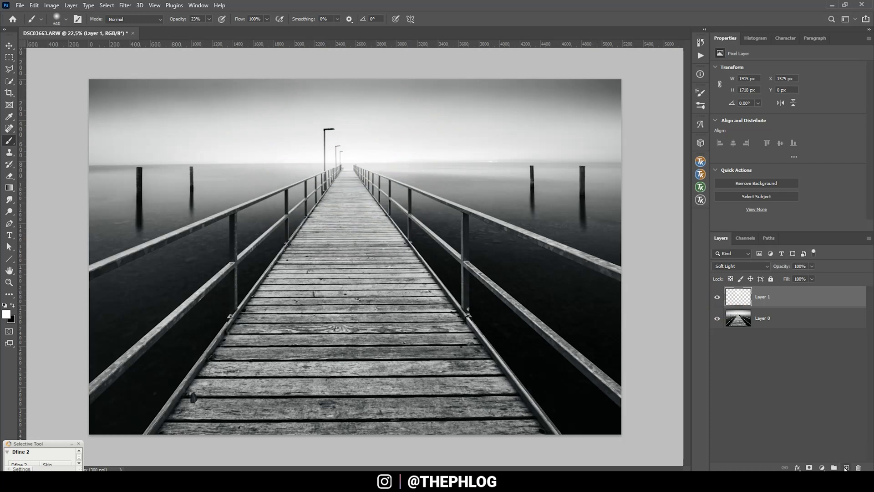
Step: Set Layer 2 to Hard Light and brush a faint white glow at the horizon centre
left_click(738, 266)
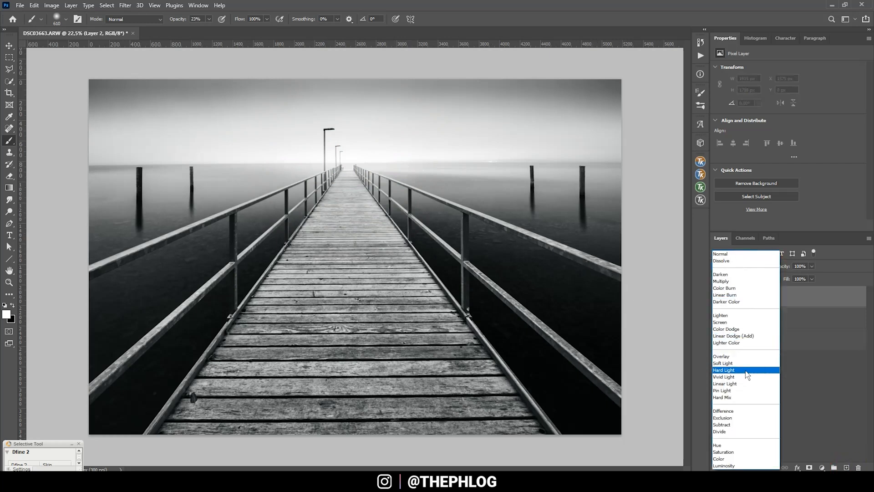
left_click(724, 370)
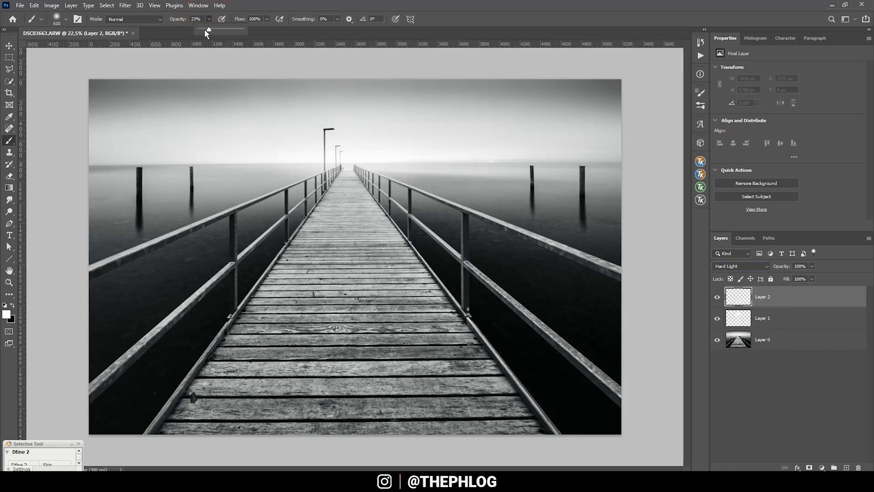
left_click_drag(217, 29, 204, 29)
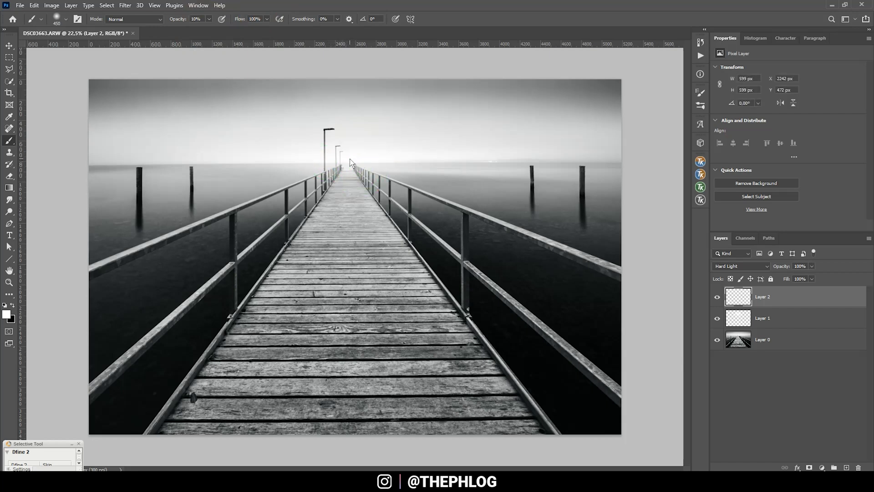
left_click(762, 296)
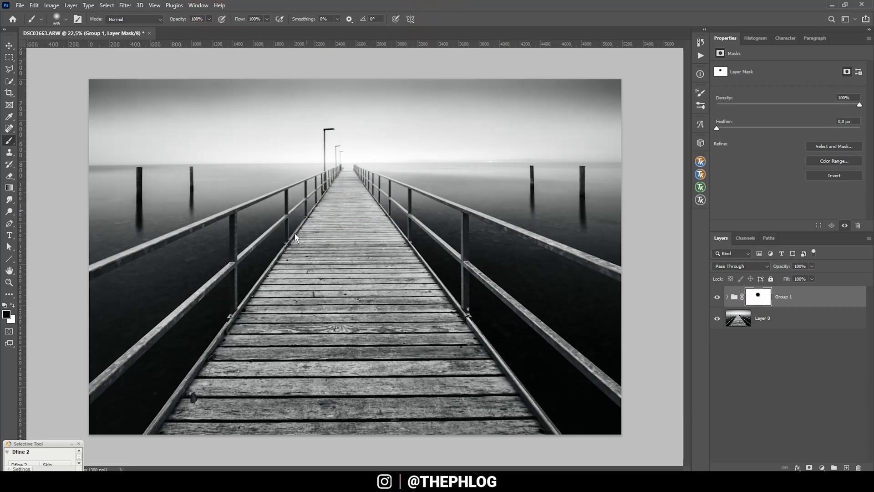
Step: Paint on the glow group's layer mask to keep the glow off the pier
left_click(763, 317)
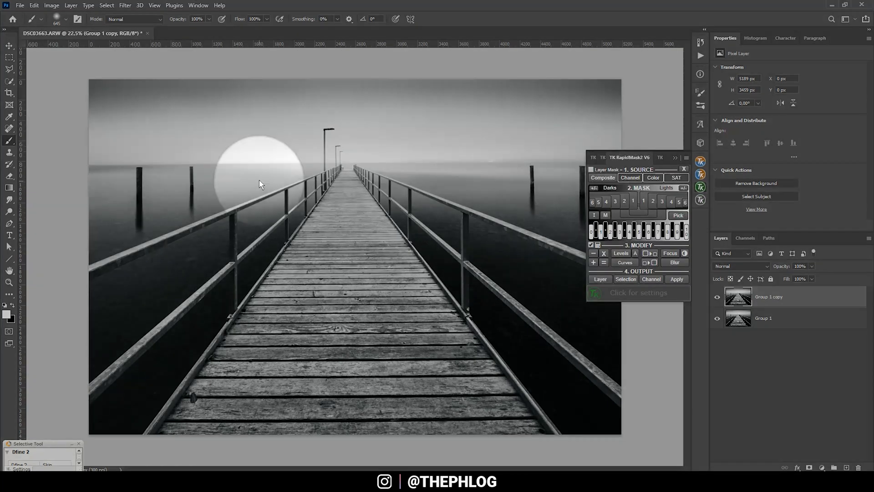
Step: Preview Lights-2 and Lights-3 luminosity masks, then apply the lights mask to Group 1 copy
left_click_drag(260, 184, 201, 197)
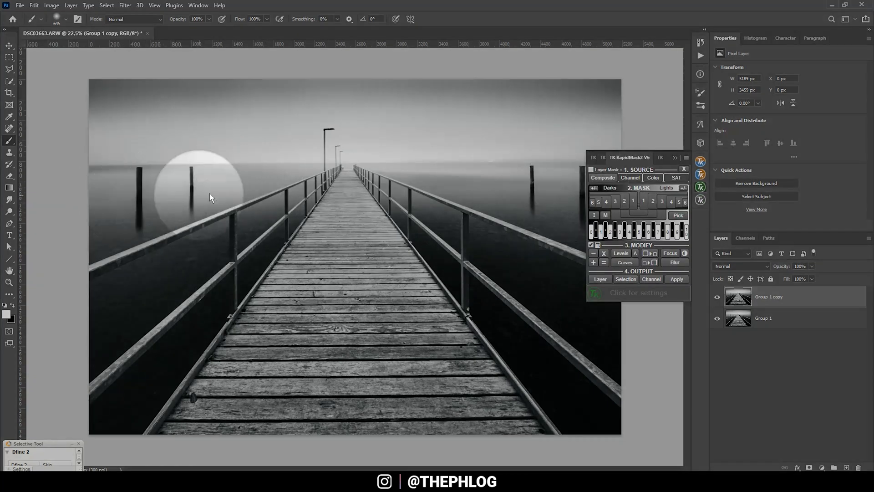
left_click(634, 200)
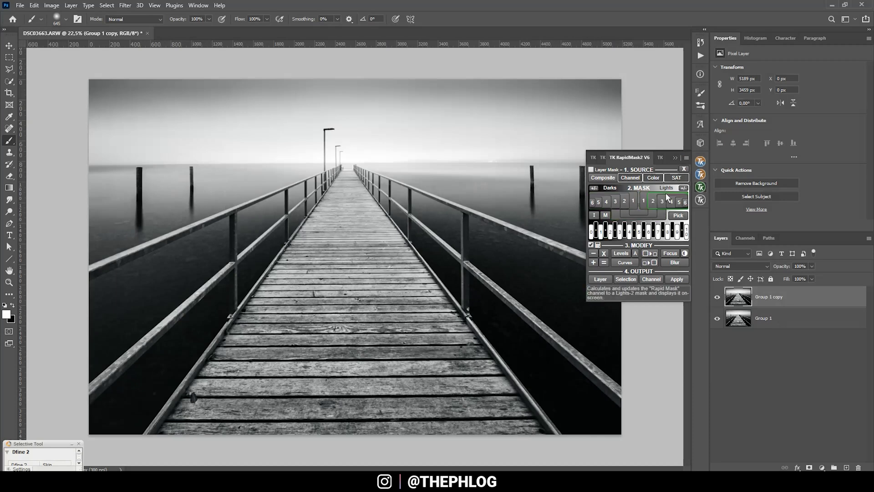
left_click(653, 201)
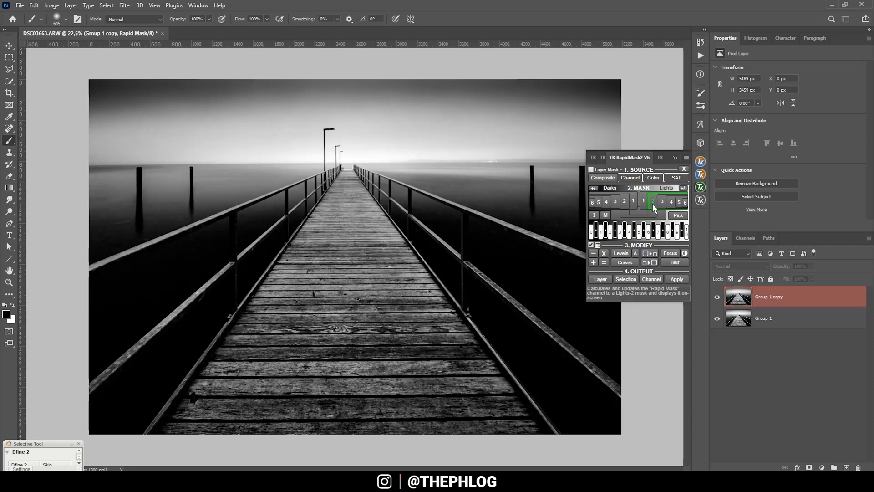
left_click(662, 201)
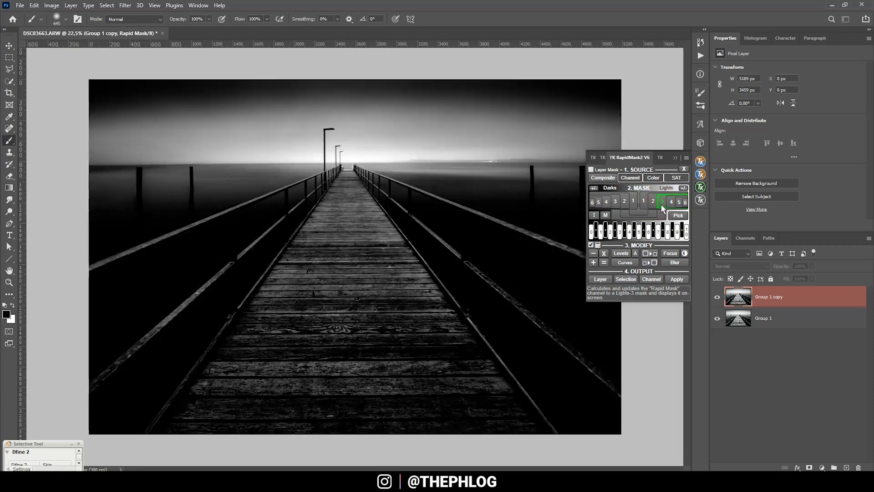
left_click(661, 201)
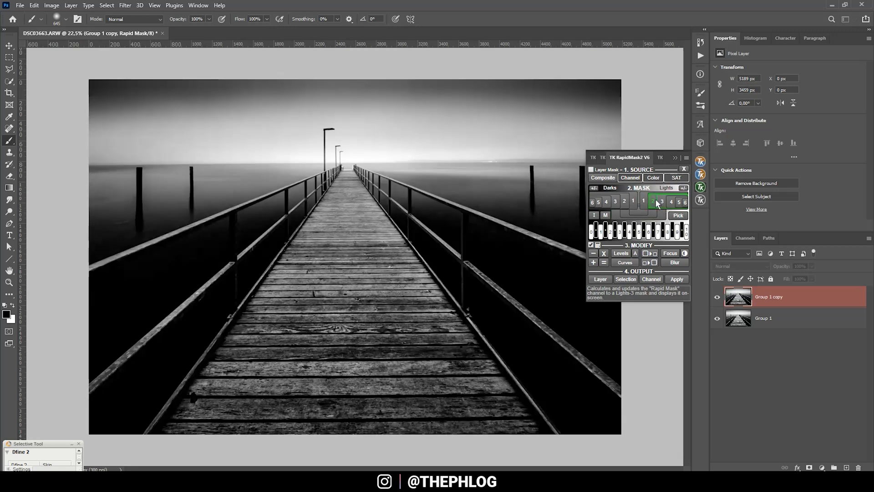
left_click(601, 177)
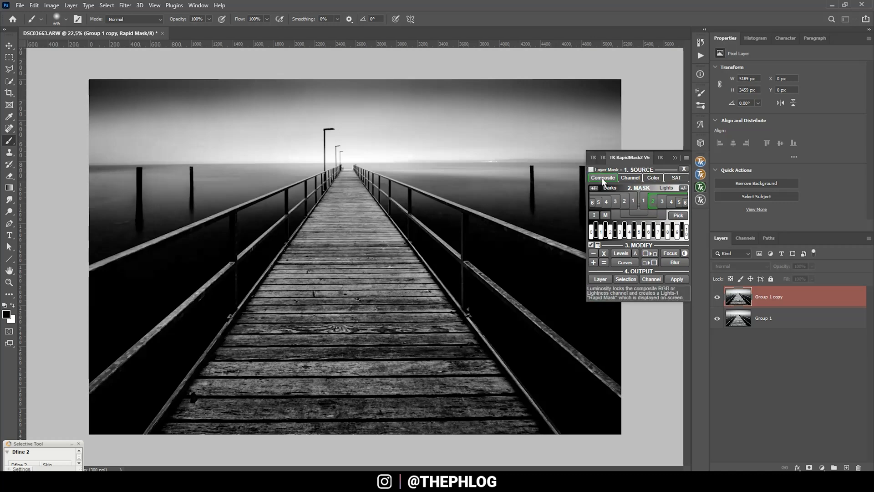
left_click(652, 193)
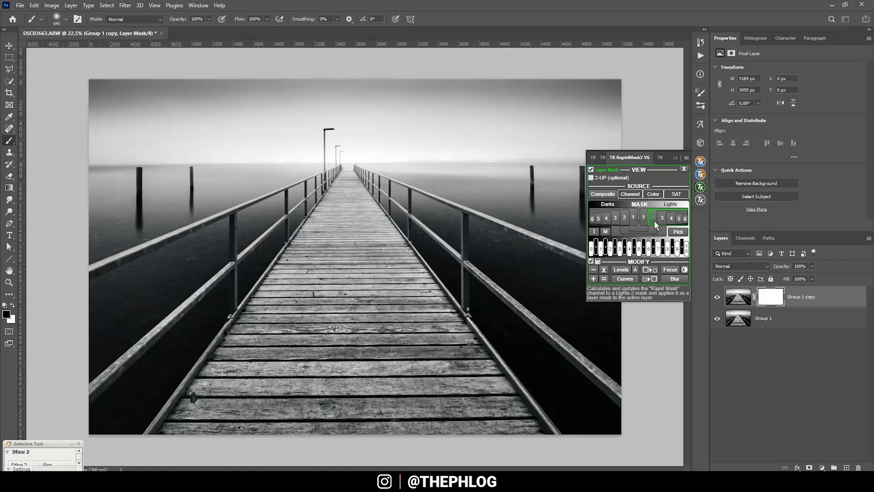
Step: Add an Overlay layer clipped to Group 1 copy, dodge the water by the left posts, then hide it
left_click(771, 296)
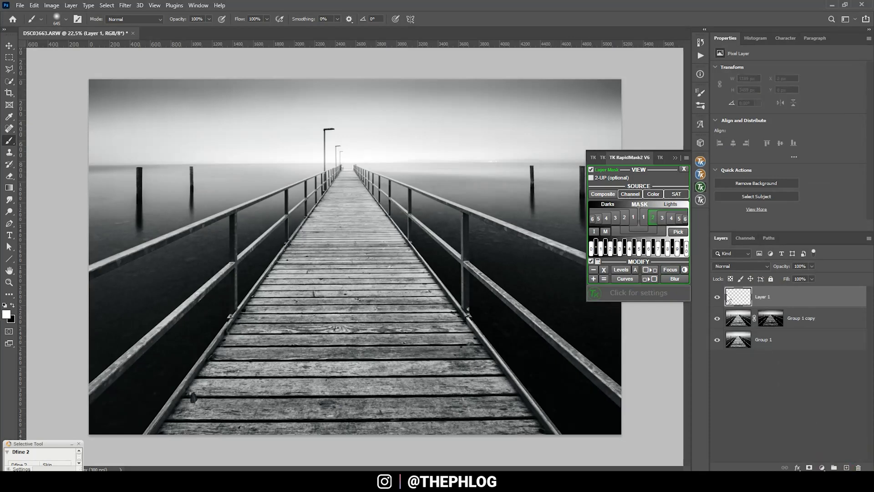
mouse_move(749, 313)
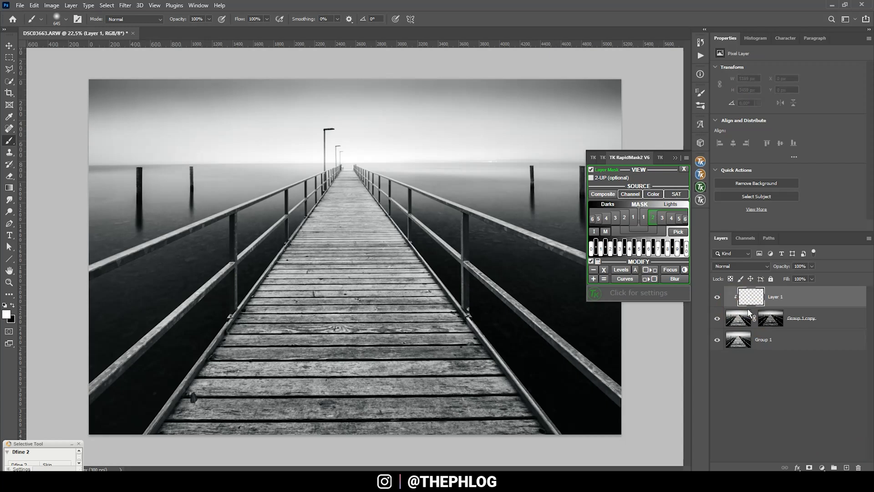
left_click(741, 266)
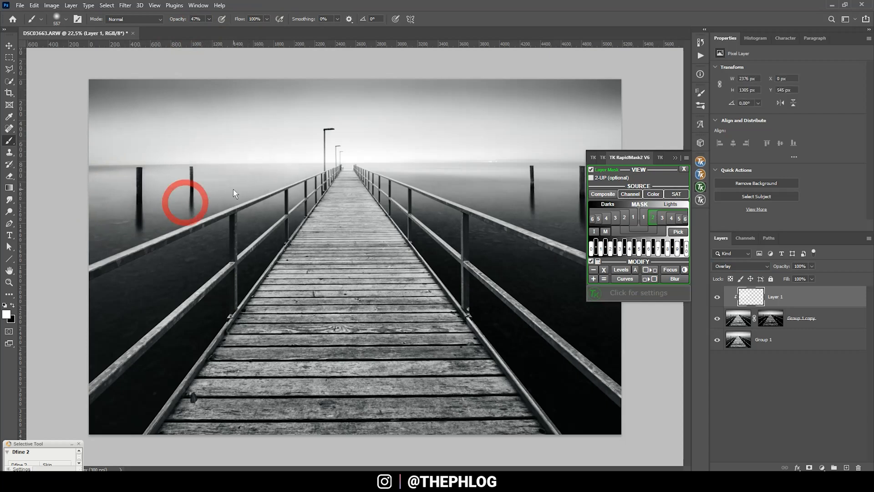
left_click(716, 297)
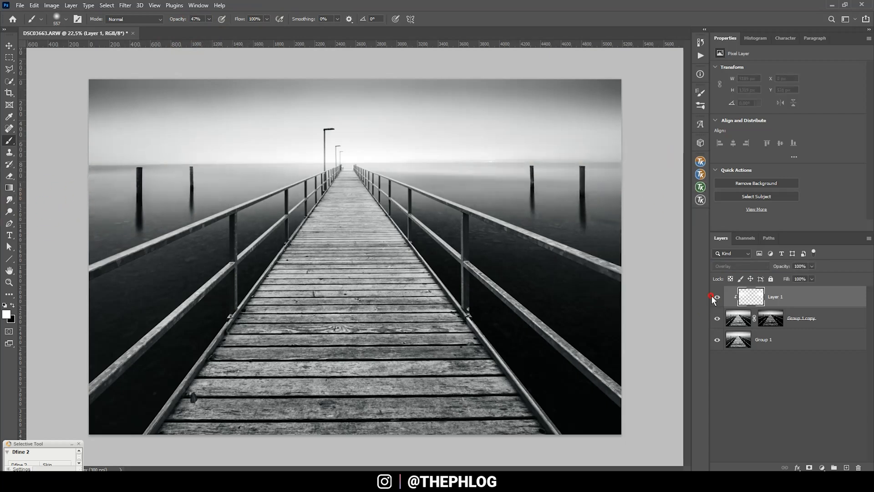
left_click(717, 297)
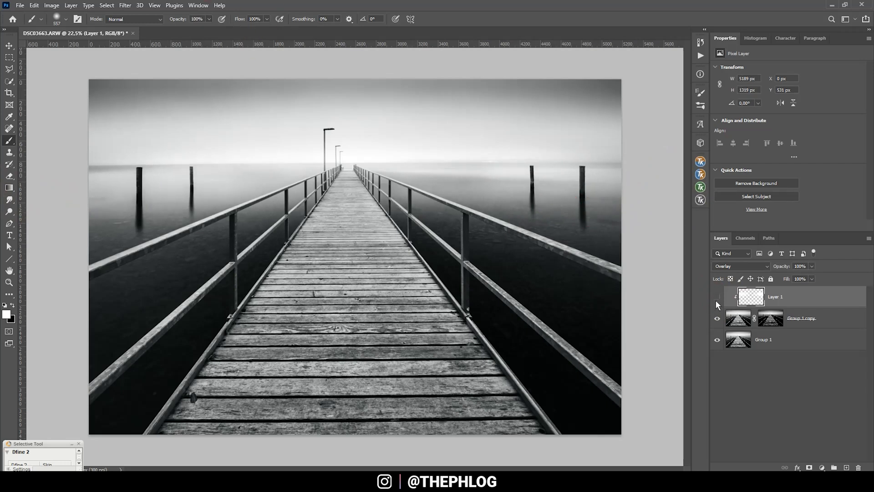
Step: Make the Overlay dodging layer visible again before merging
left_click(717, 296)
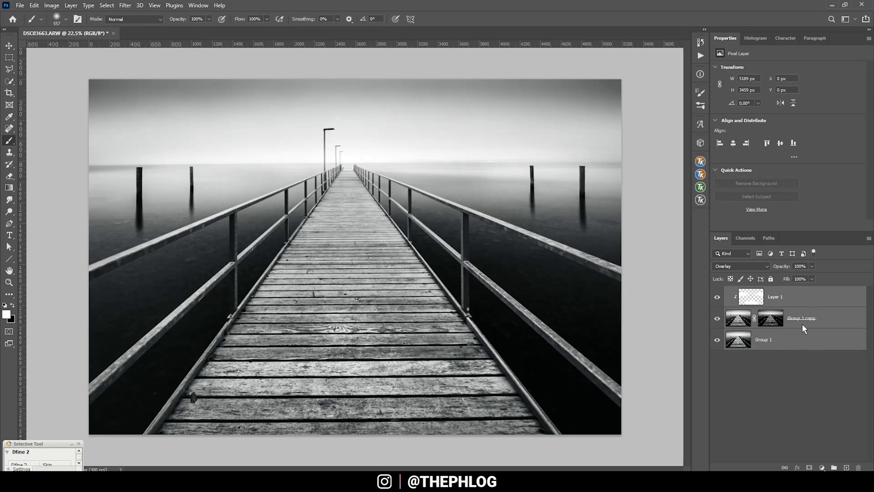
mouse_move(804, 346)
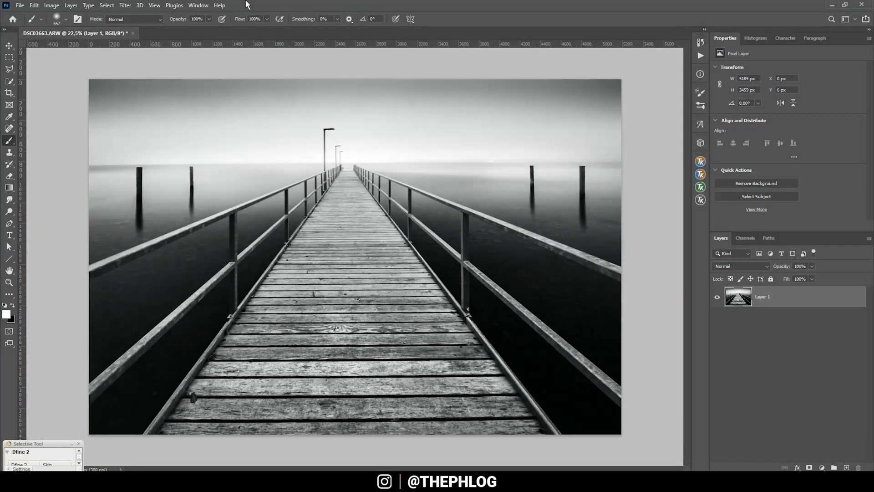
Step: Apply Nik Color Efex Pro 4 Detail Extractor at 45% with Contrast 61%
left_click(125, 5)
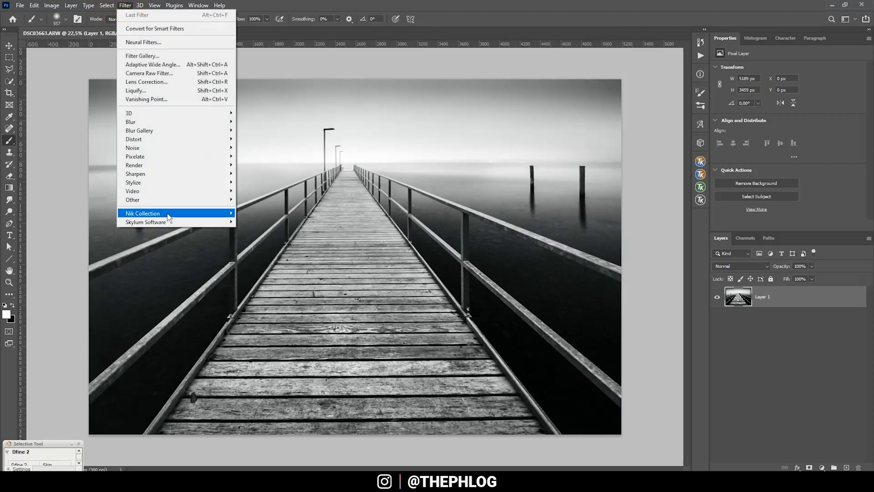
left_click(143, 213)
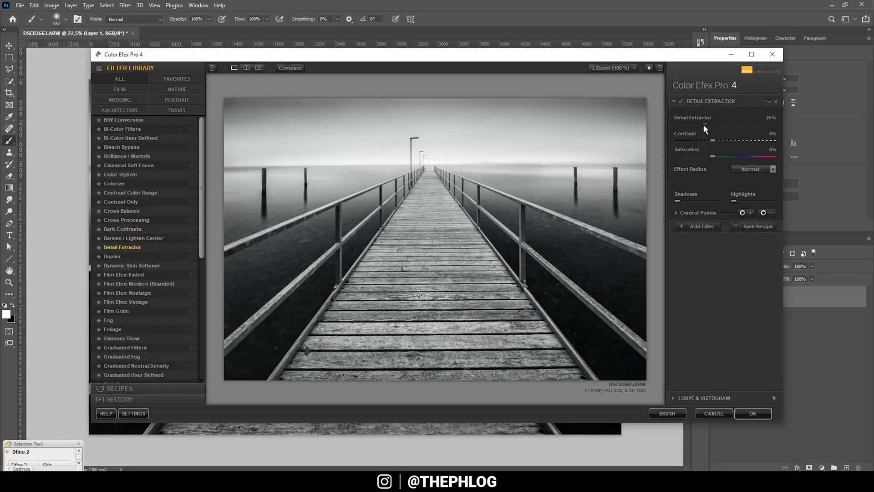
left_click_drag(712, 125, 719, 124)
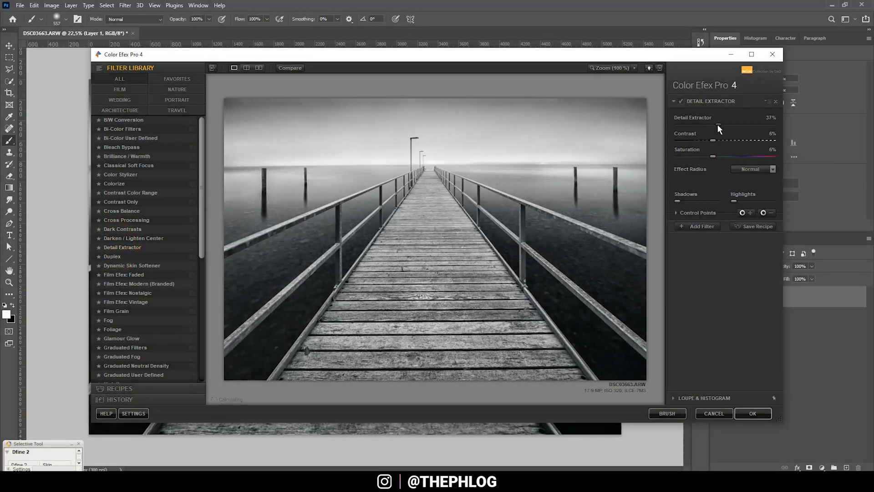
left_click_drag(718, 126, 730, 125)
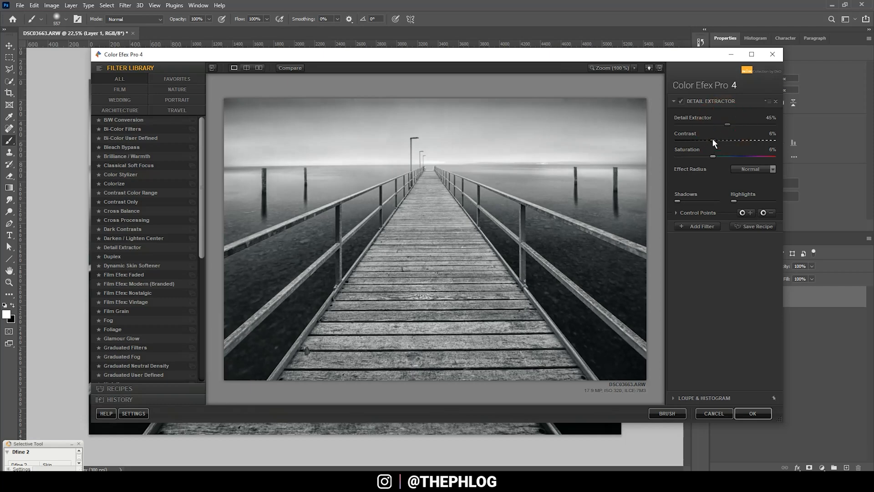
left_click_drag(714, 140, 759, 141)
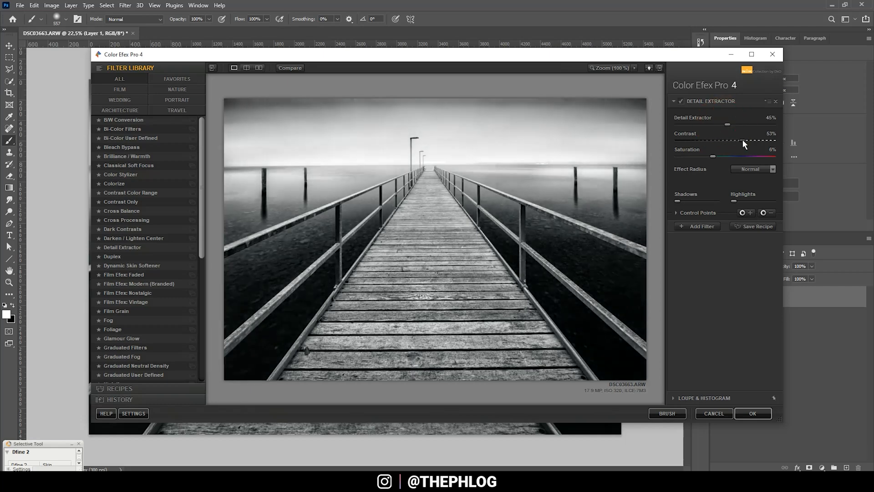
left_click_drag(736, 140, 747, 140)
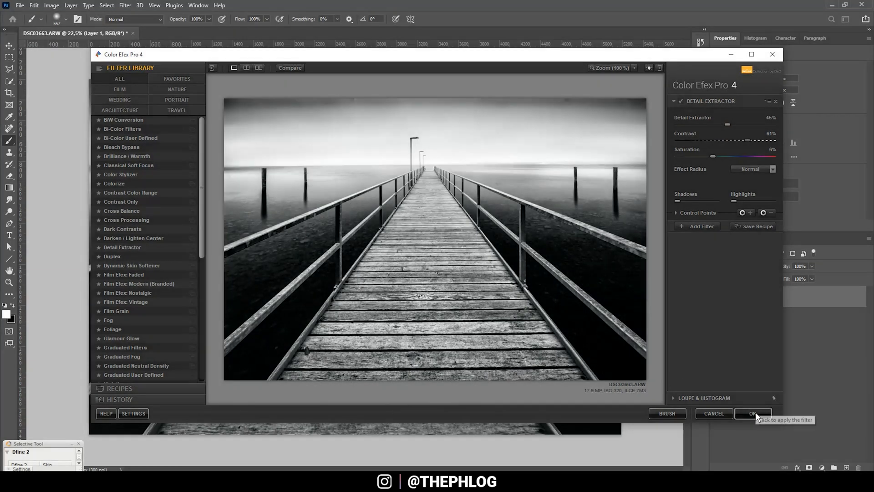
left_click(753, 413)
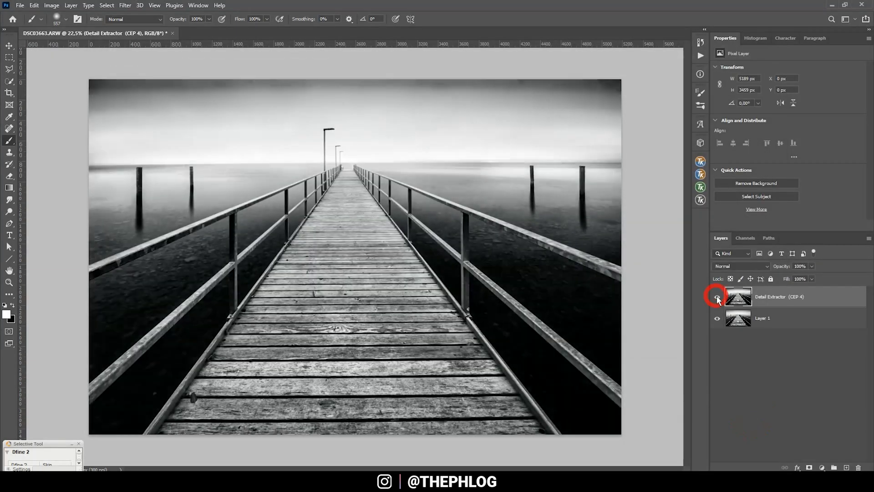
Step: Compare the Detail Extractor layer on/off, then give it a black layer mask
left_click(718, 299)
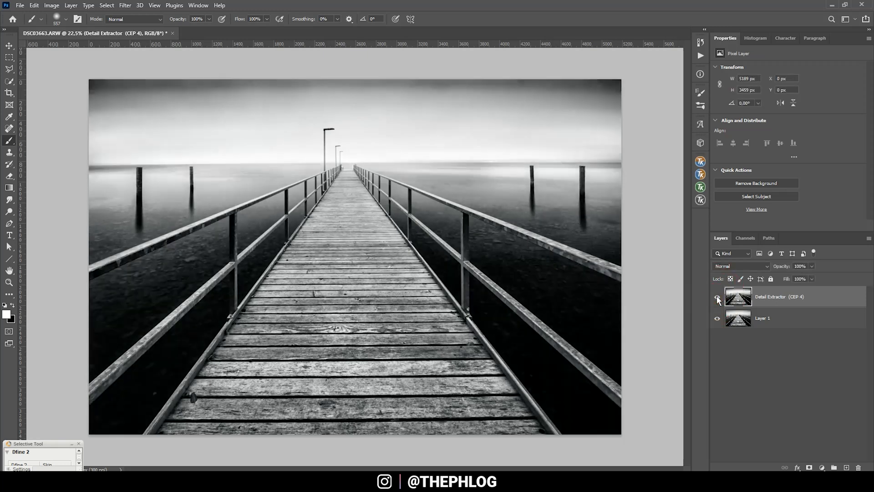
left_click(717, 297)
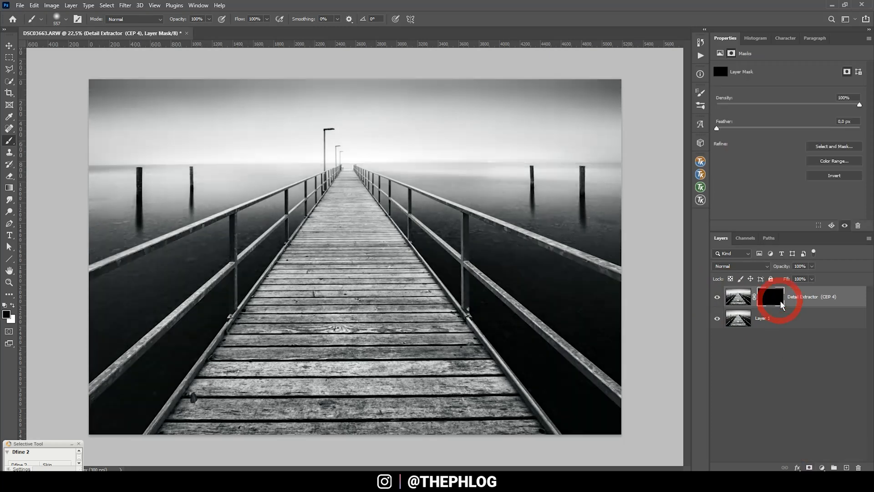
left_click(771, 296)
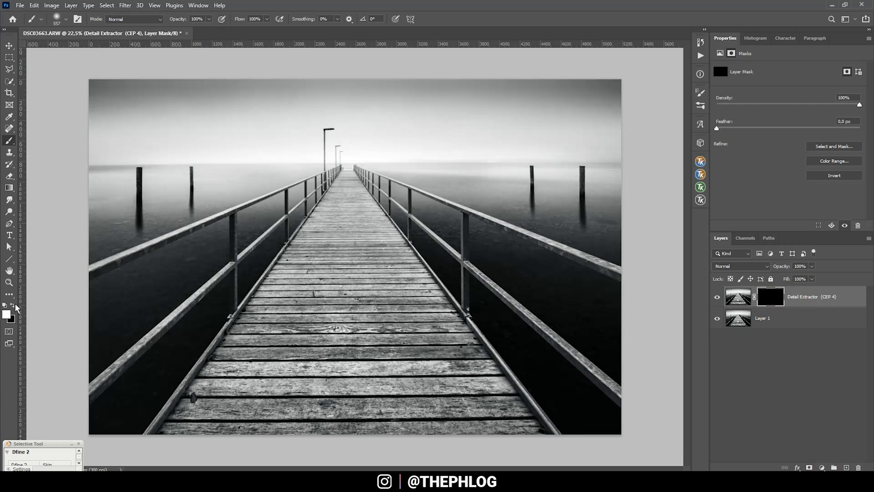